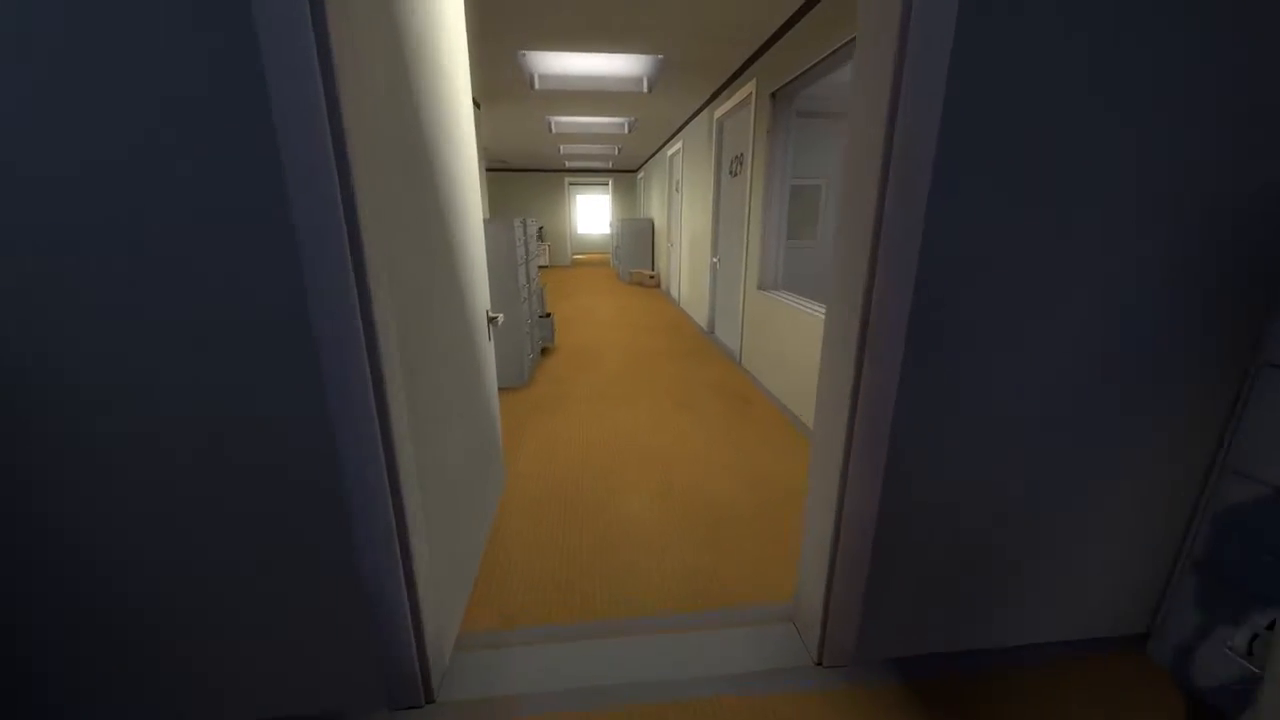
# Walk forward out of office 431 past cubicles 431–436 toward the meeting room
pyautogui.press('w')
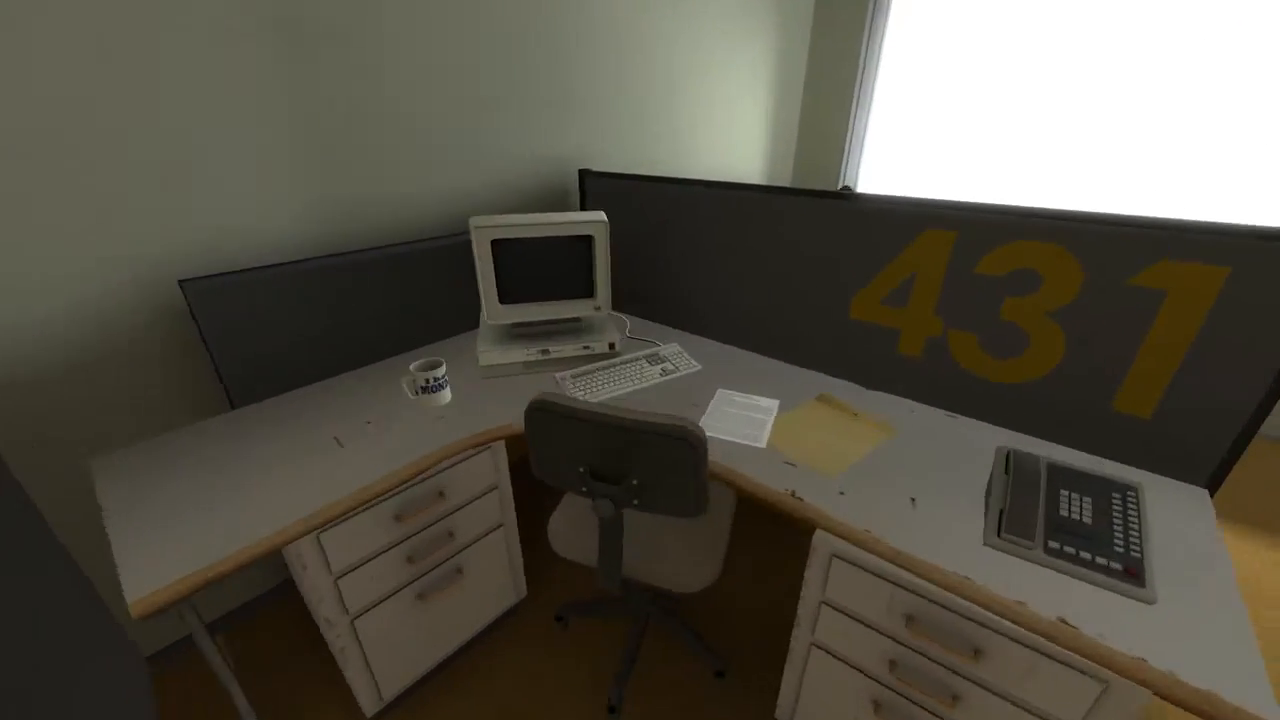
pyautogui.moveTo(640, 360)
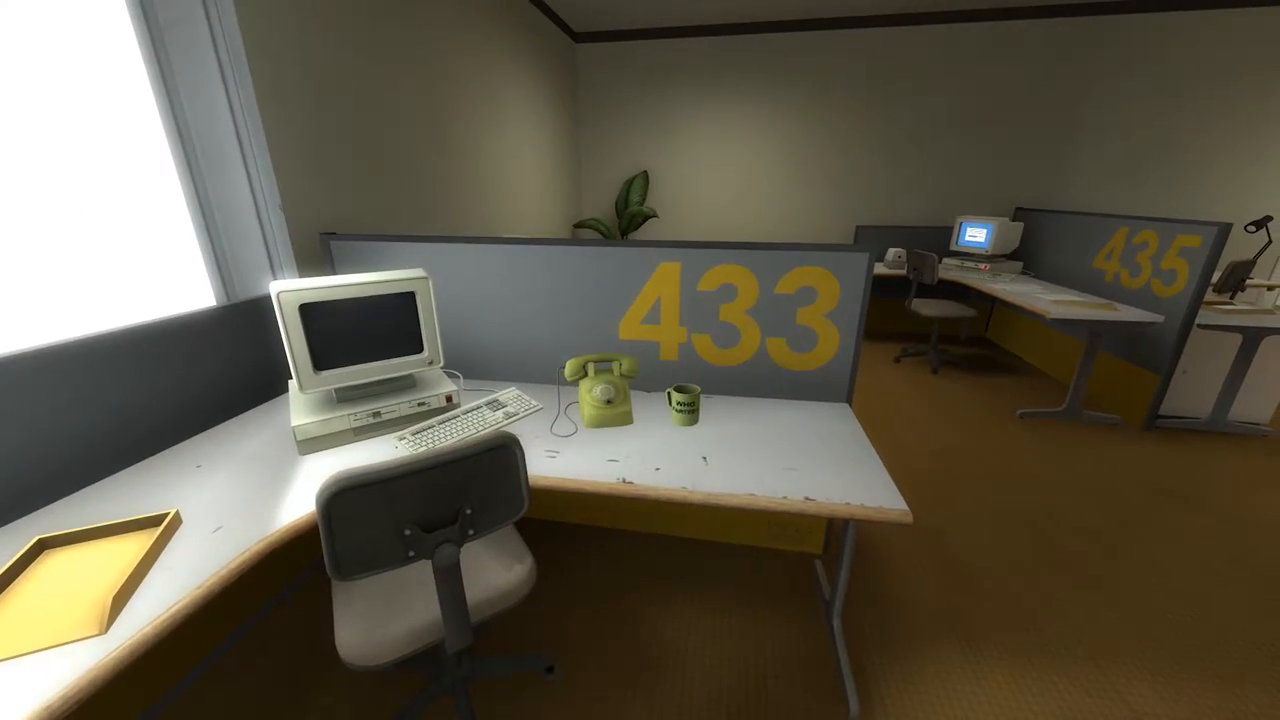
pyautogui.moveTo(640, 360)
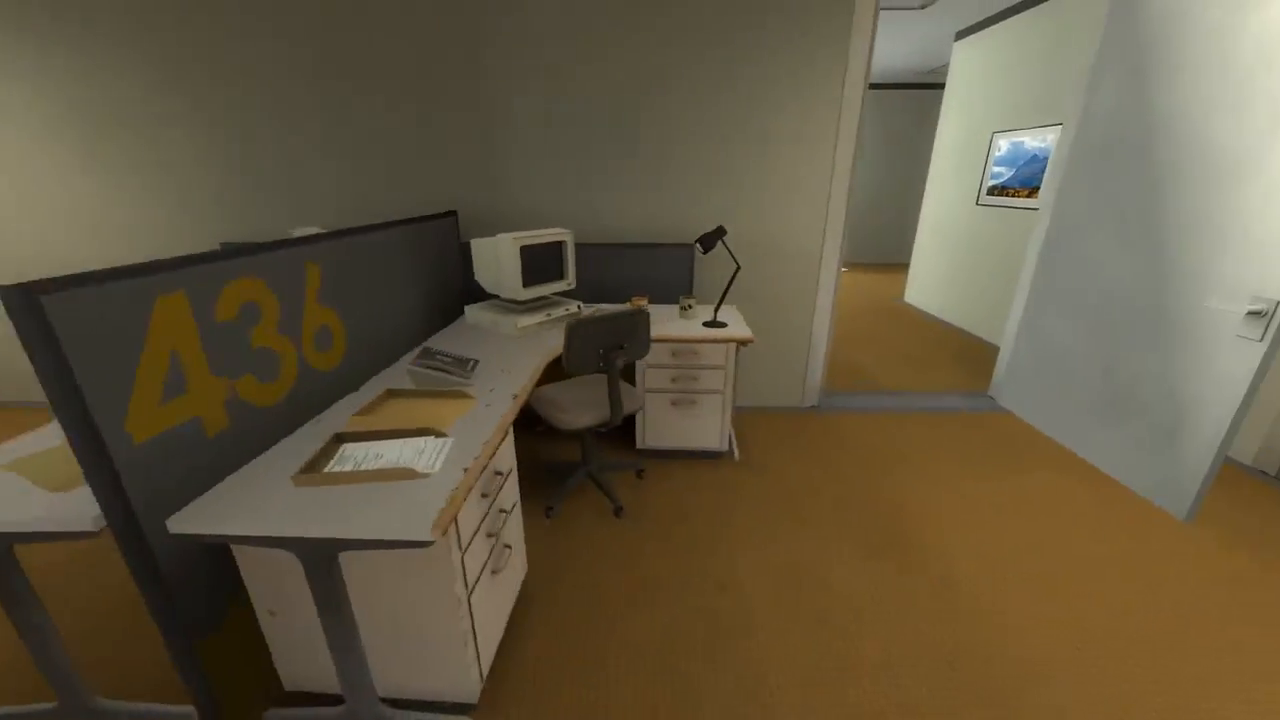
pyautogui.moveTo(640, 360)
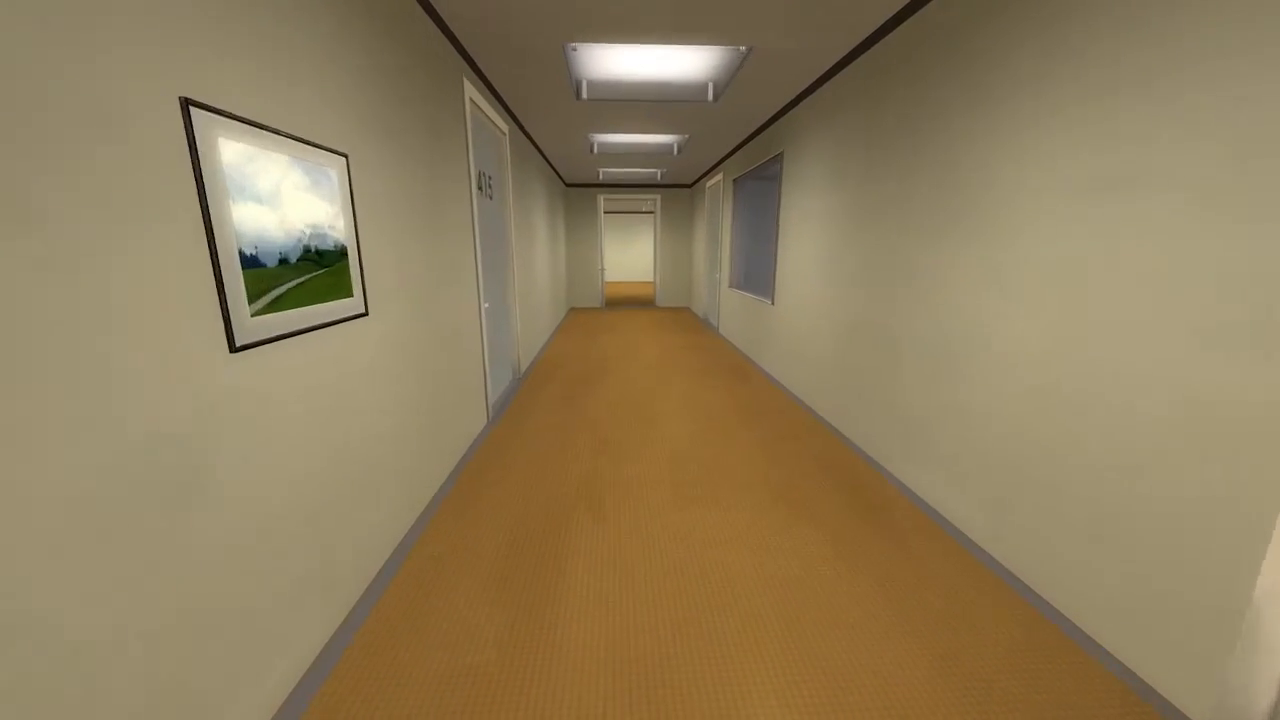
pyautogui.moveTo(640, 360)
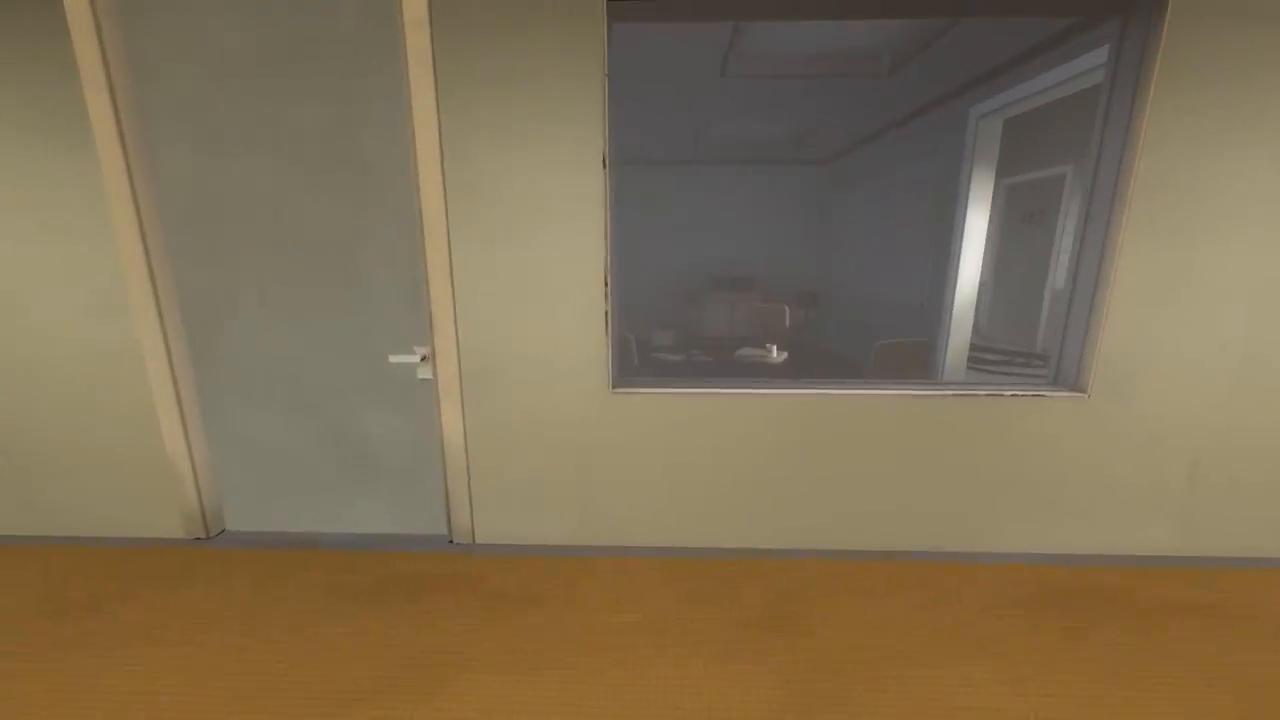
pyautogui.moveTo(640, 360)
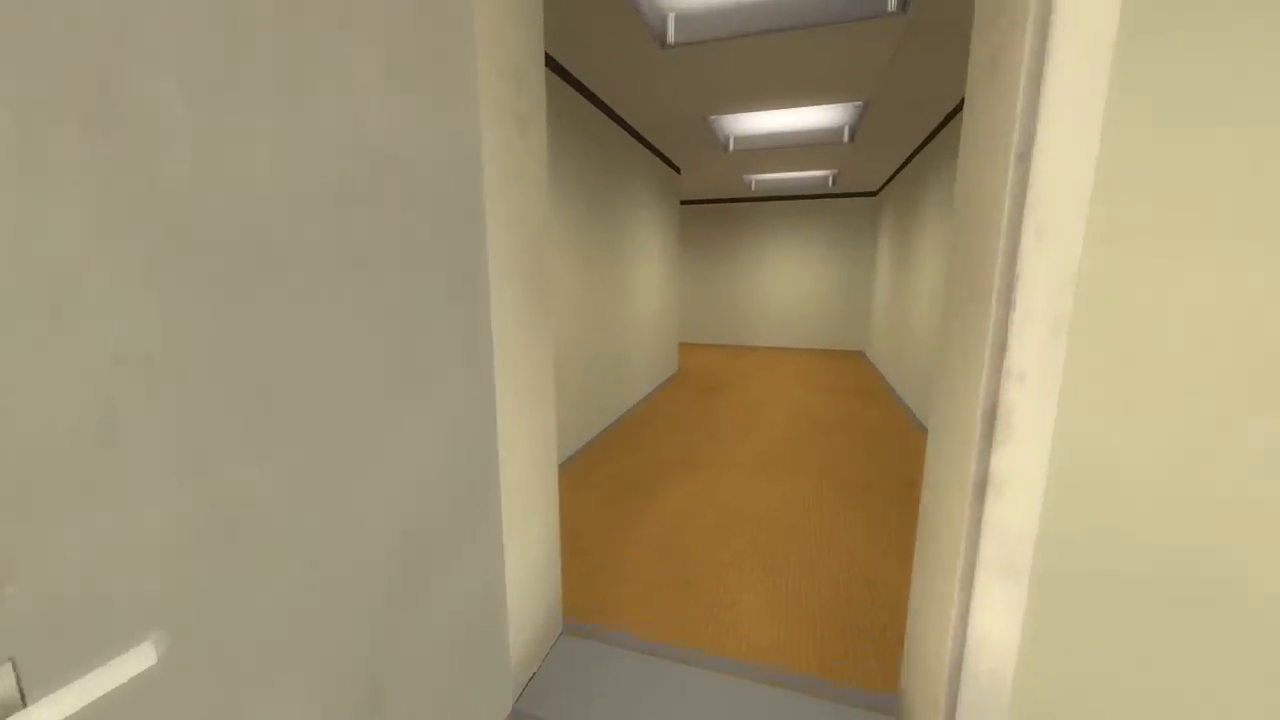
pyautogui.moveTo(640, 360)
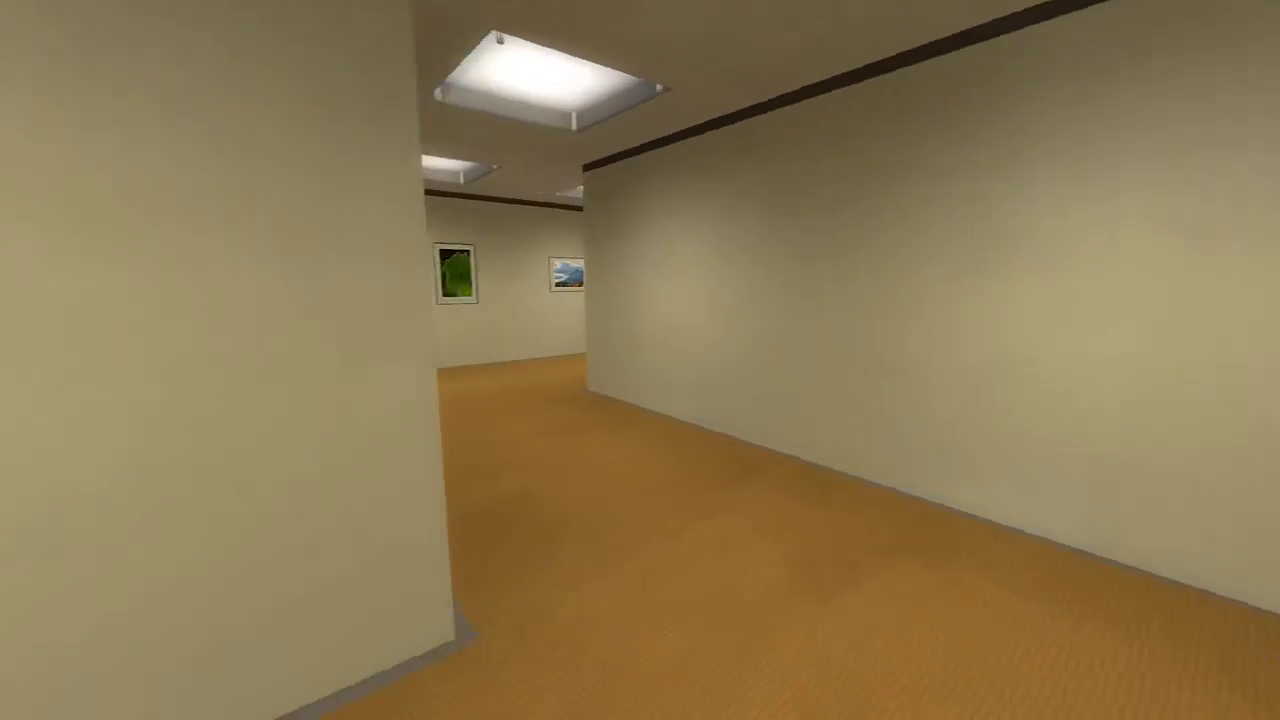
pyautogui.moveTo(640, 360)
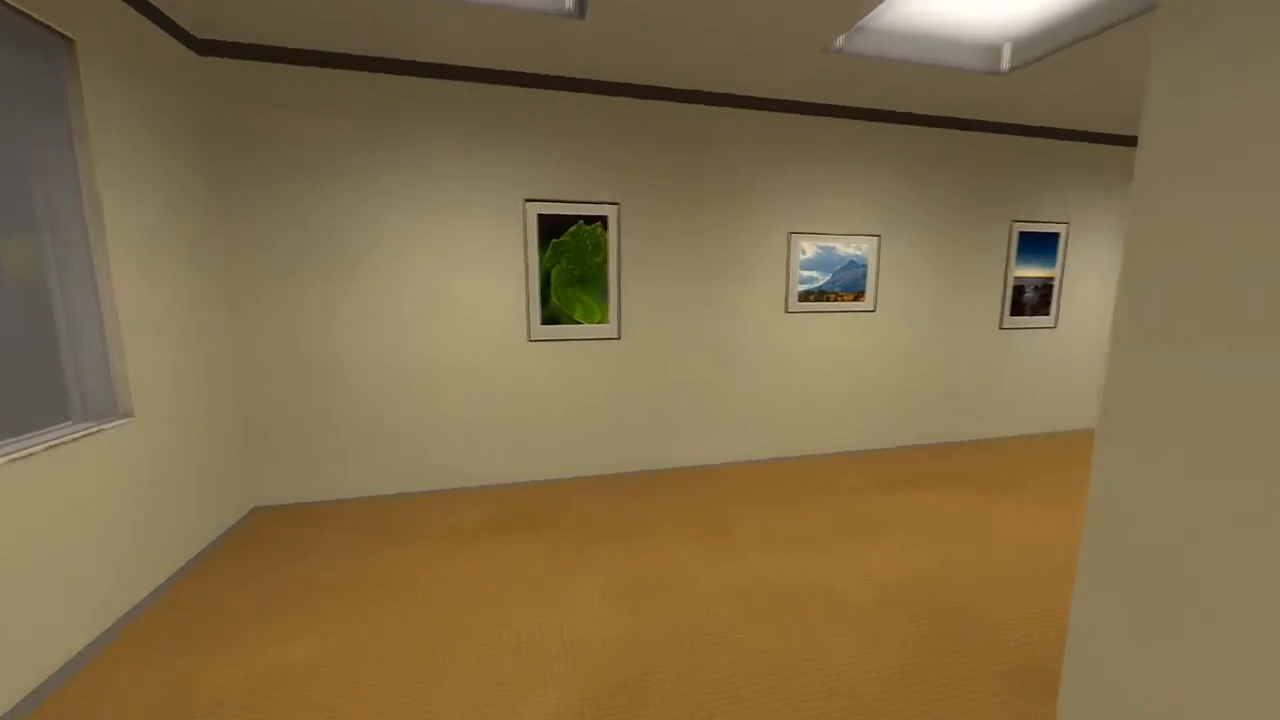
pyautogui.moveTo(640, 360)
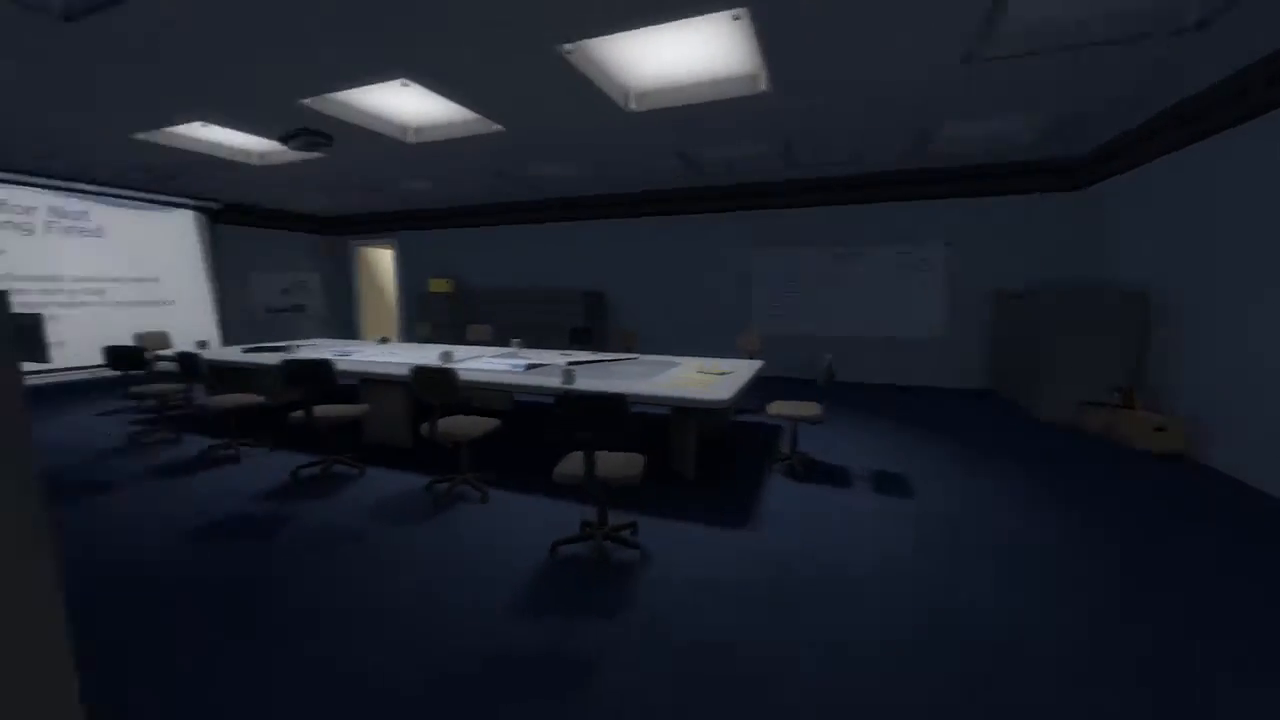
pyautogui.moveTo(640, 360)
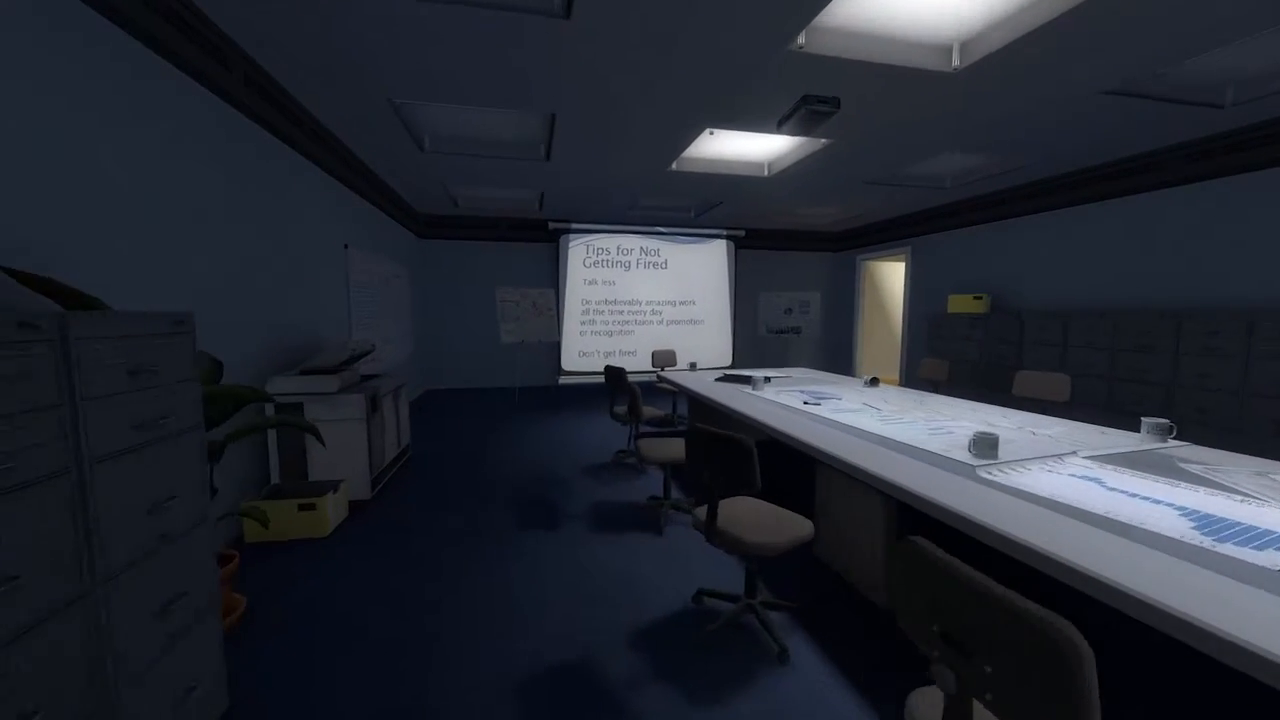
pyautogui.moveTo(640, 360)
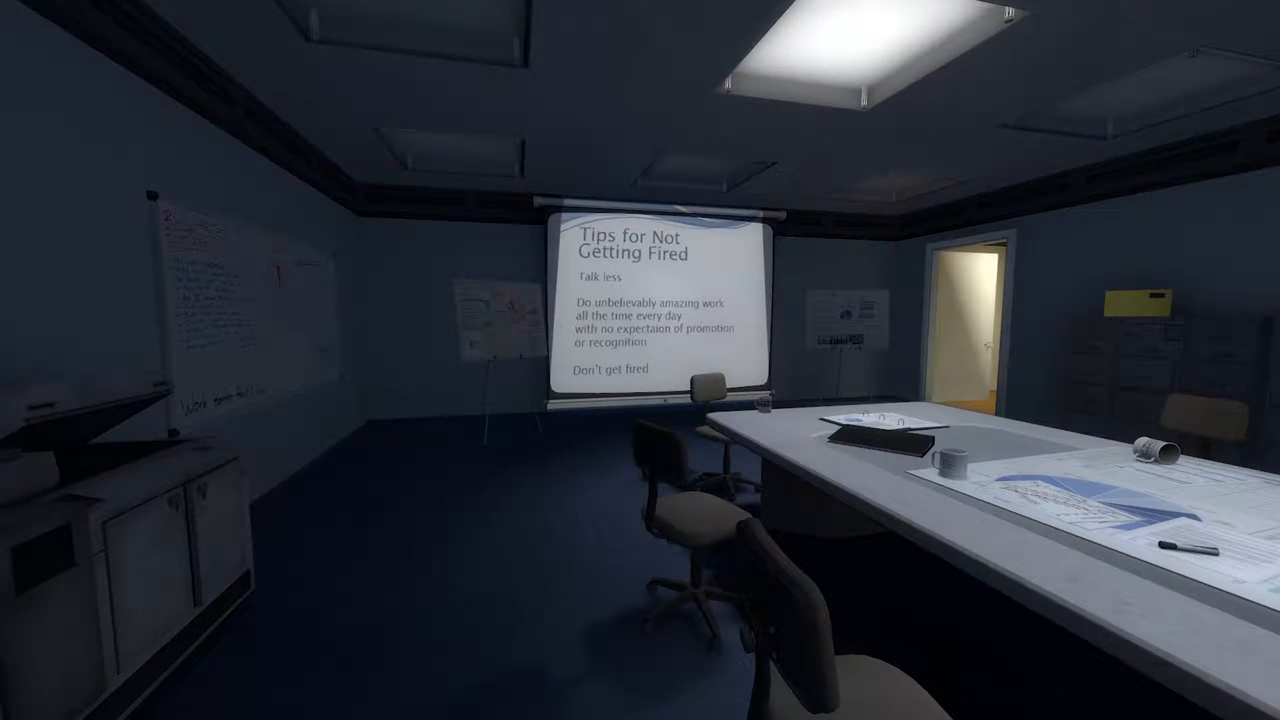
pyautogui.moveTo(640, 360)
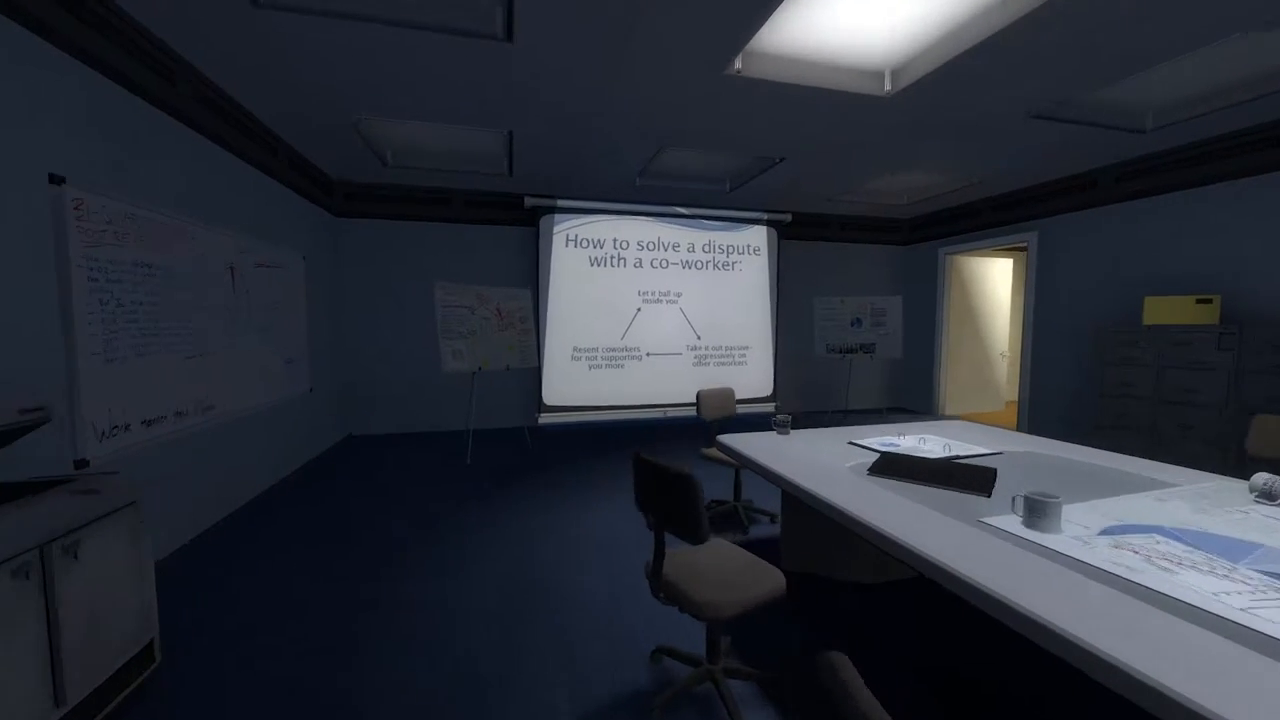
pyautogui.moveTo(640, 360)
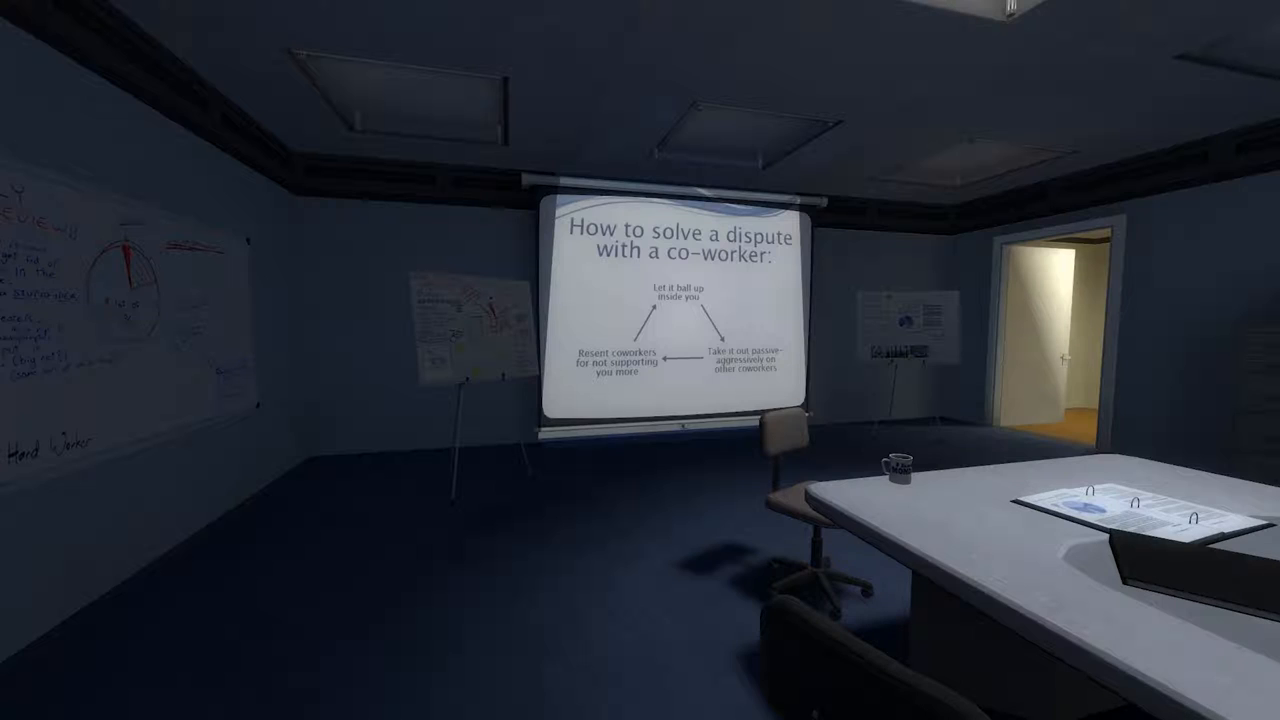
pyautogui.moveTo(640, 360)
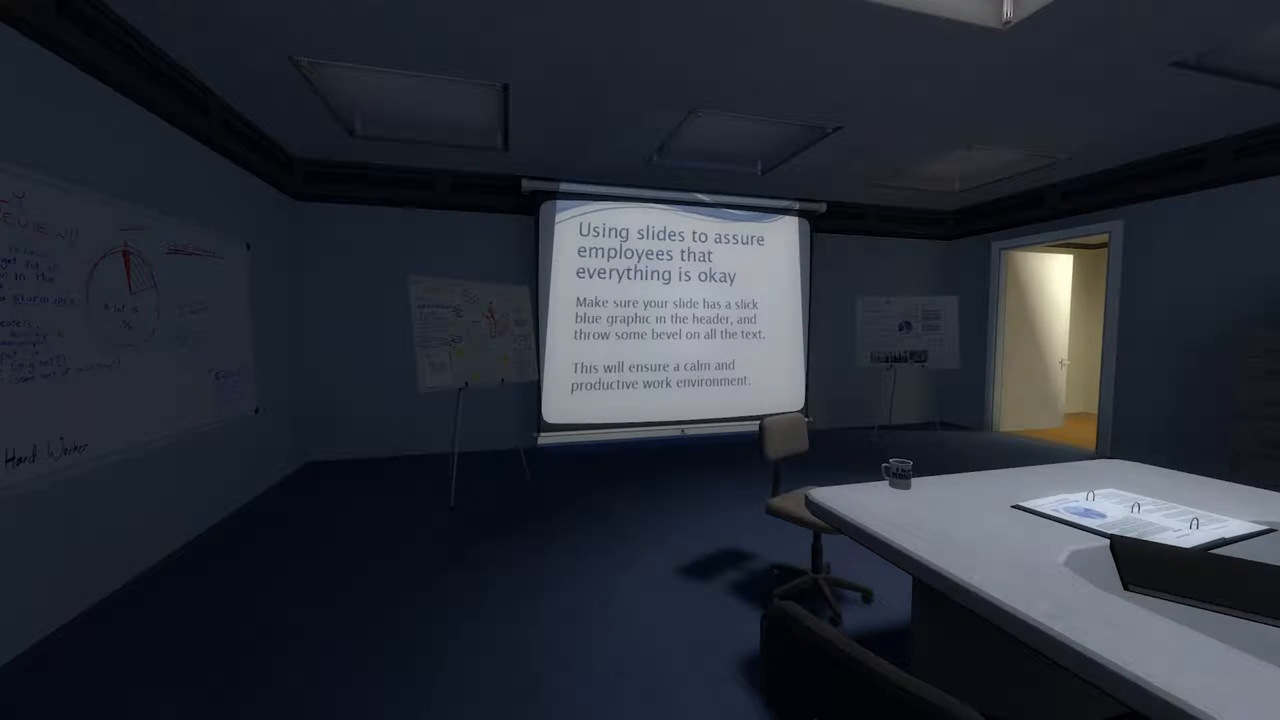
pyautogui.moveTo(640, 360)
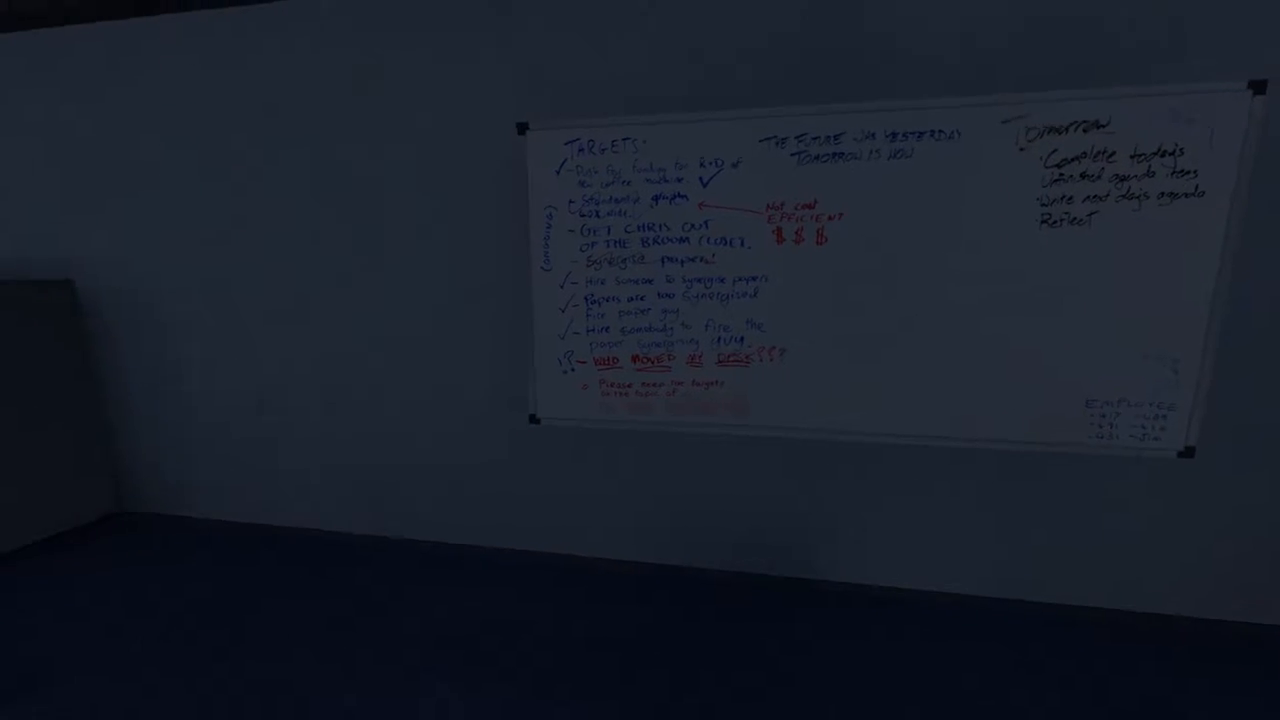
pyautogui.moveTo(640, 360)
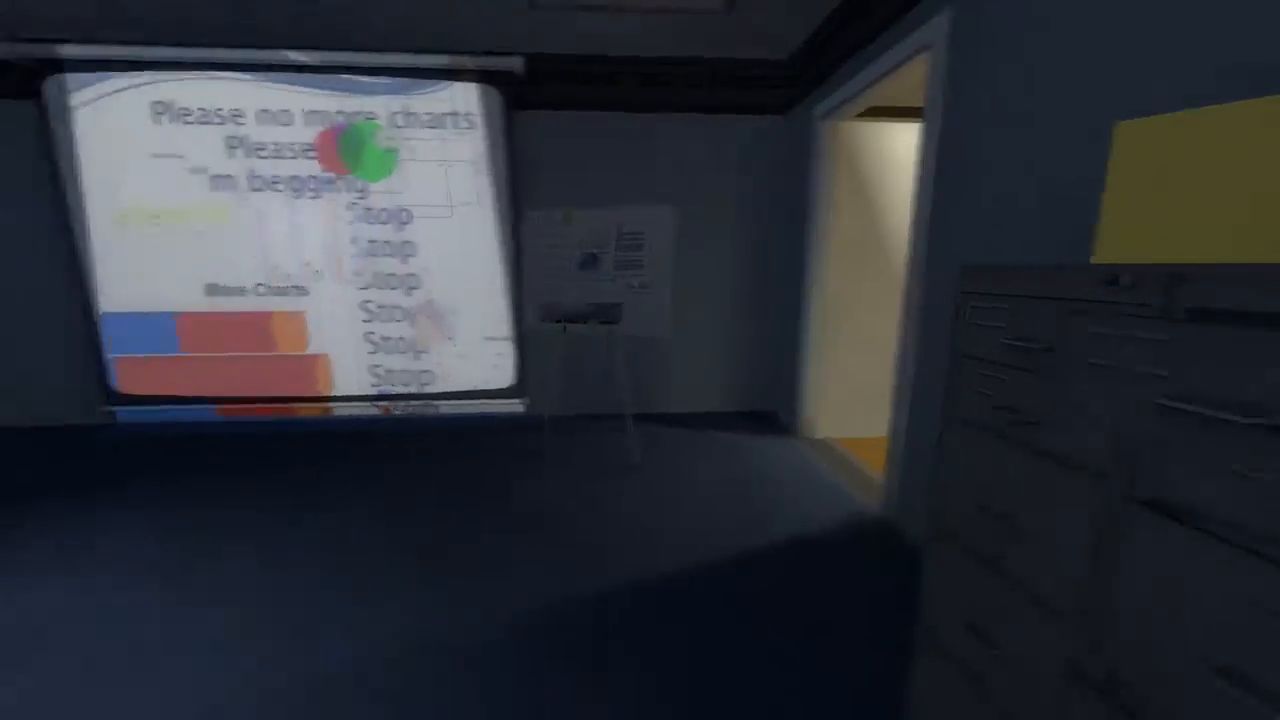
pyautogui.moveTo(640, 360)
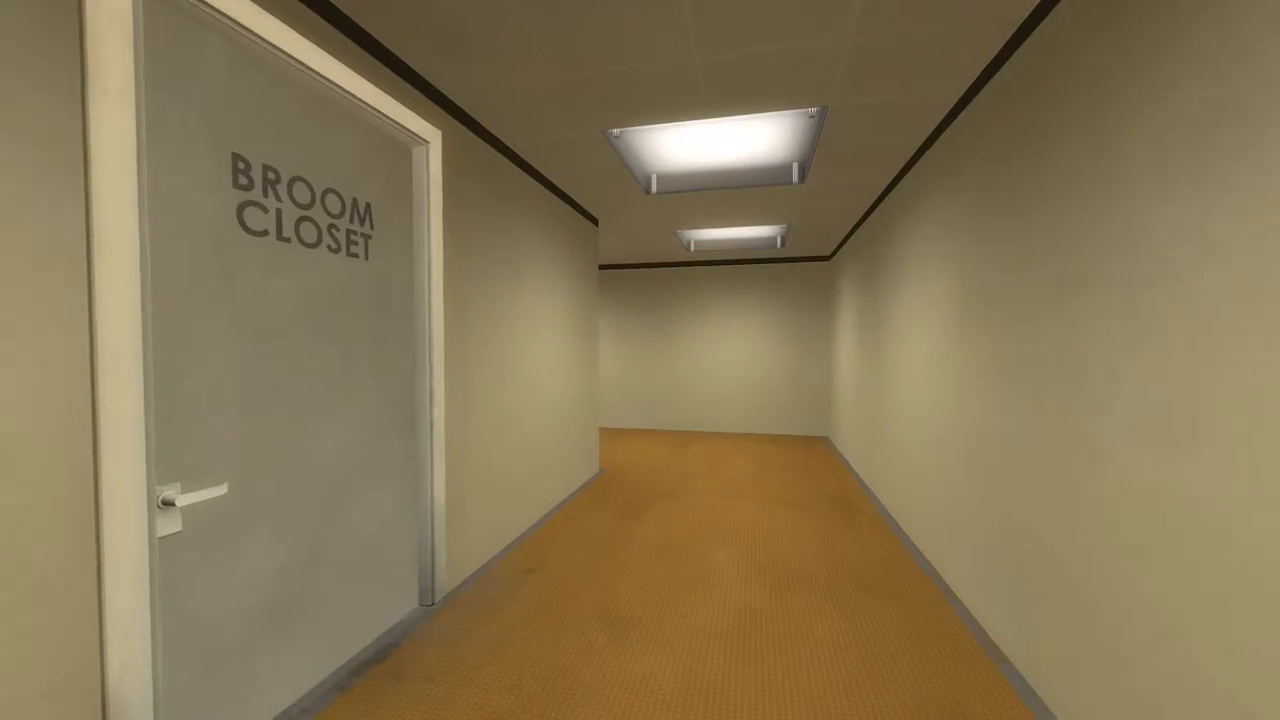
# Walk forward past the vending machine and garage toward the Broom Closet stairwell
pyautogui.press('w')
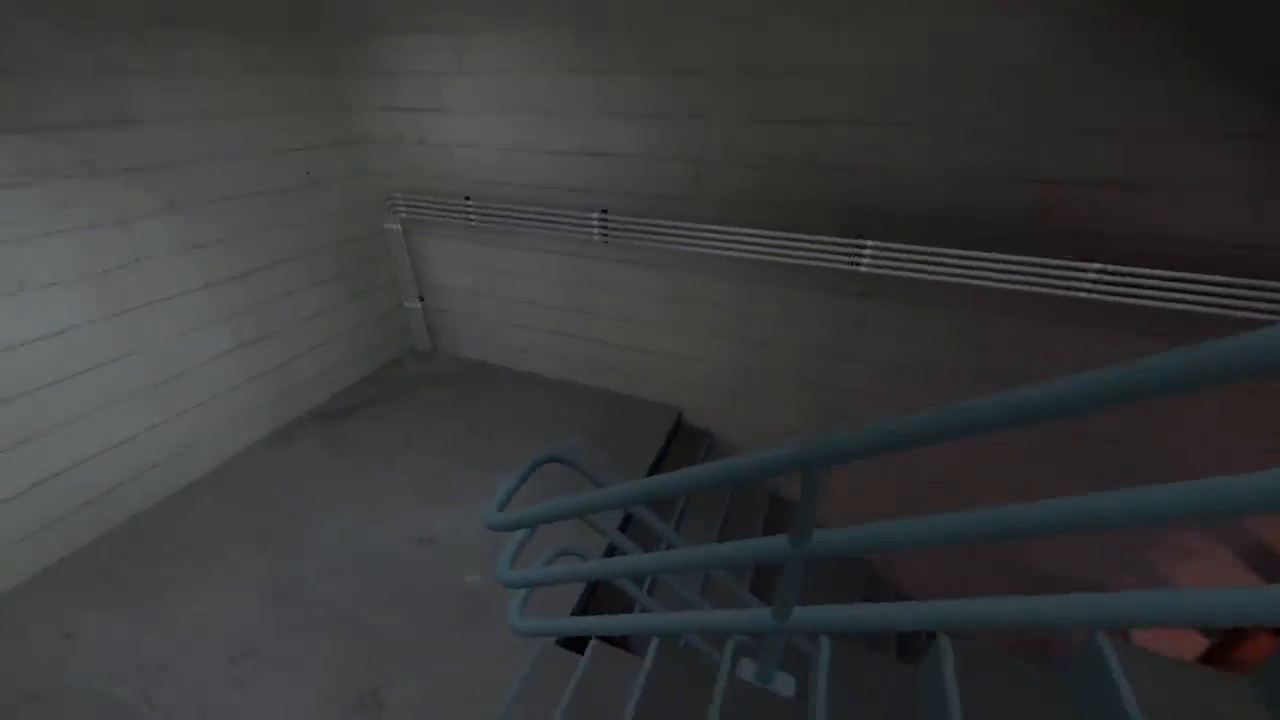
pyautogui.moveTo(640, 360)
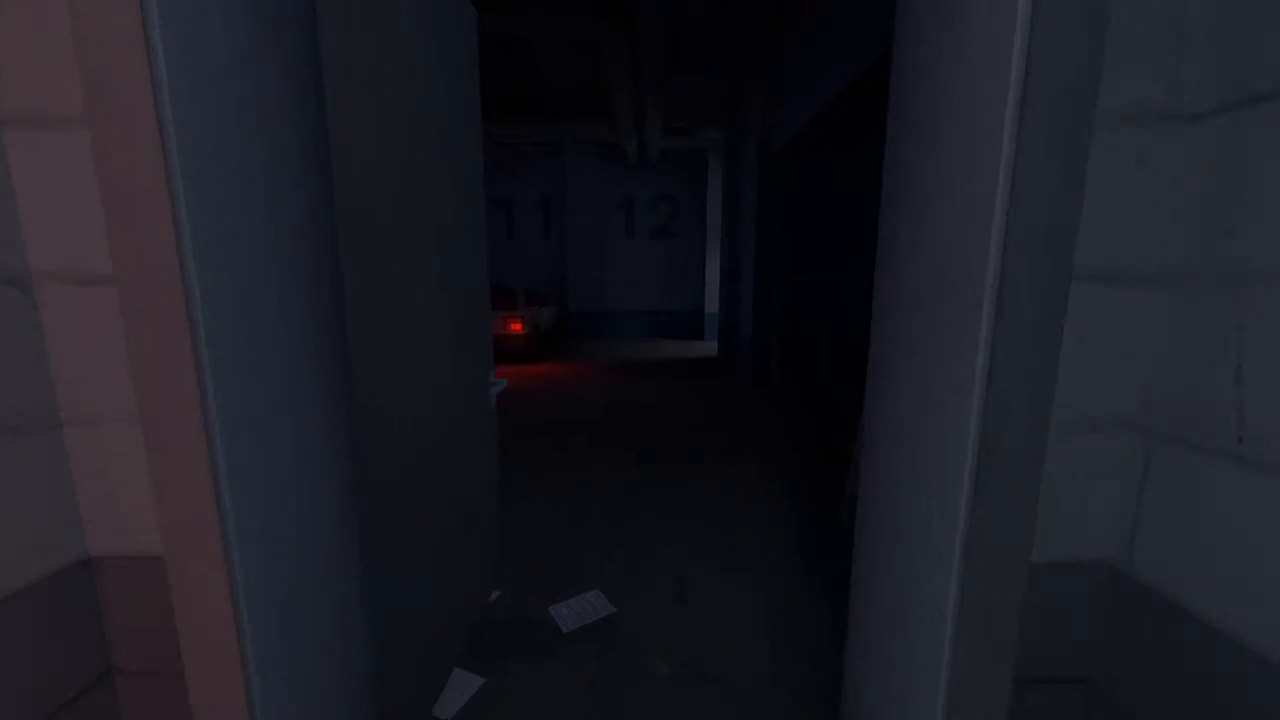
pyautogui.moveTo(640, 360)
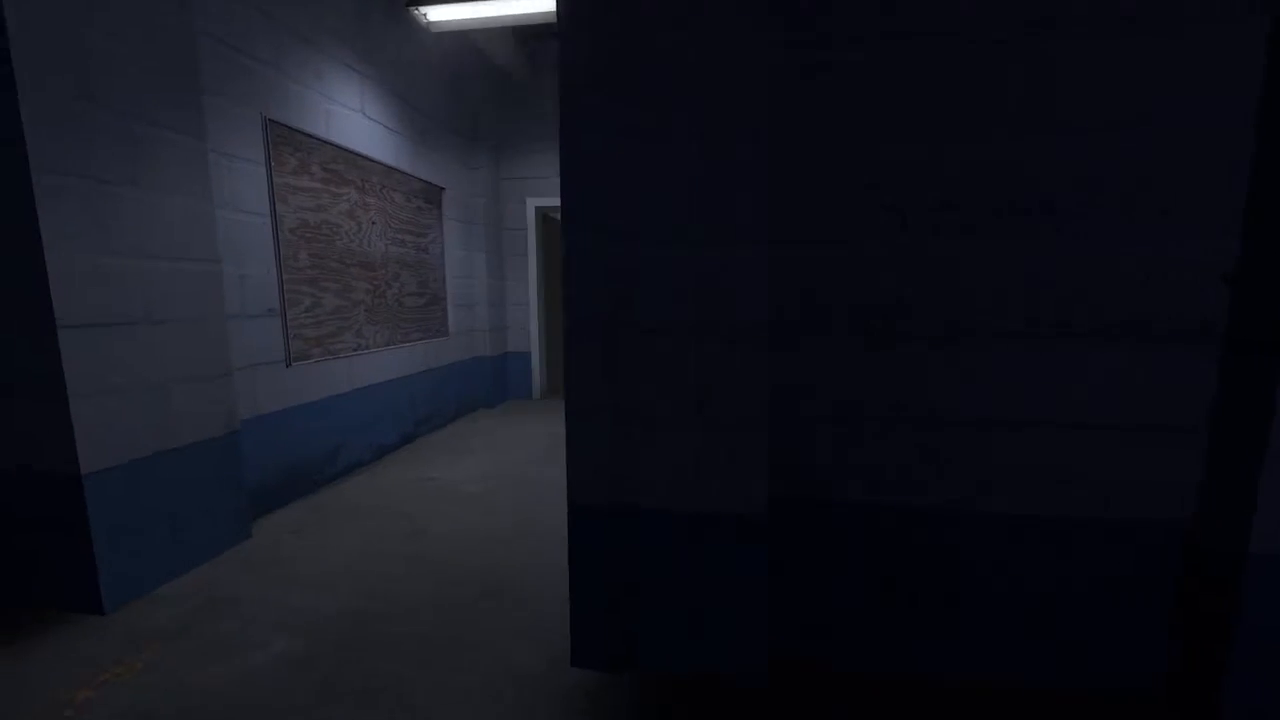
pyautogui.moveTo(640, 360)
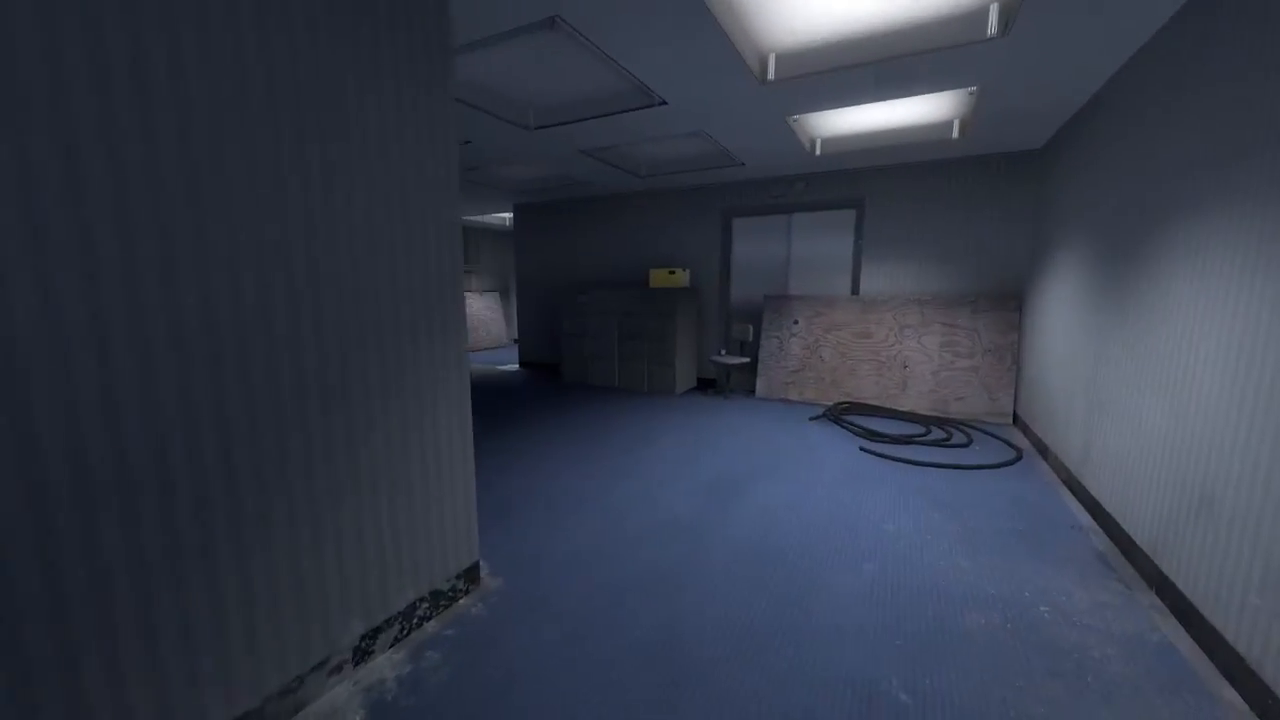
pyautogui.moveTo(640, 360)
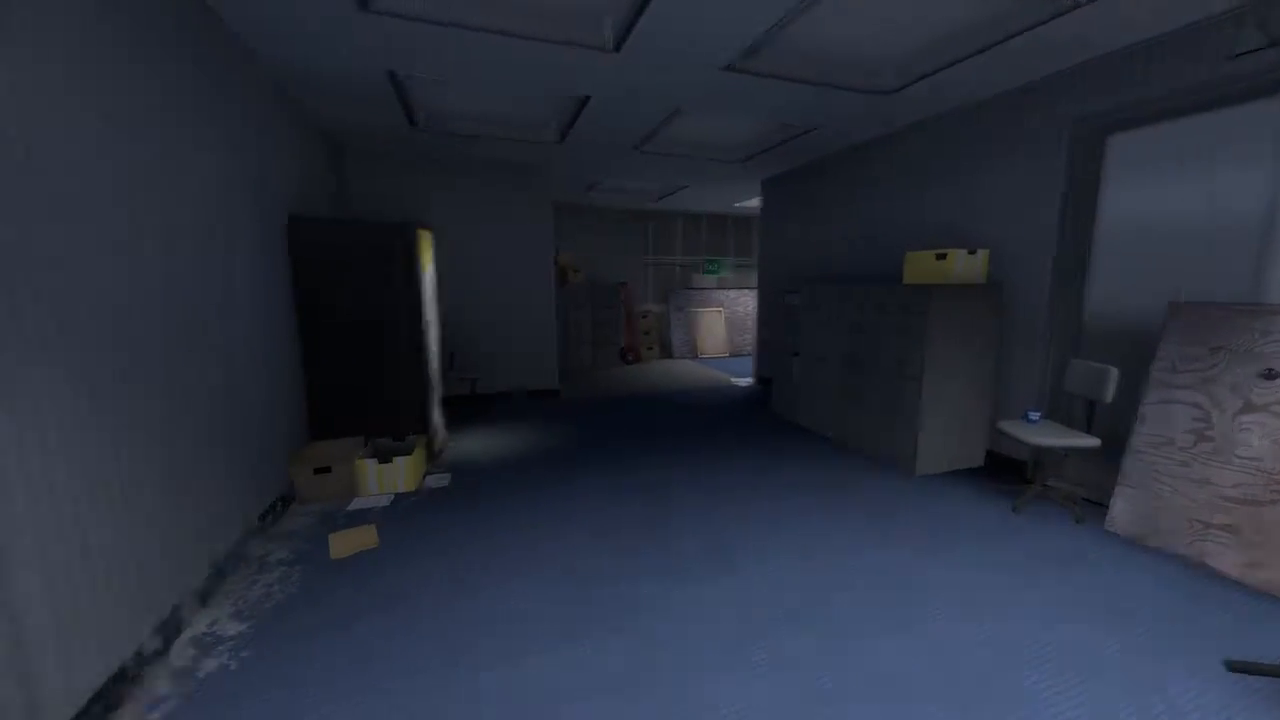
pyautogui.moveTo(640, 360)
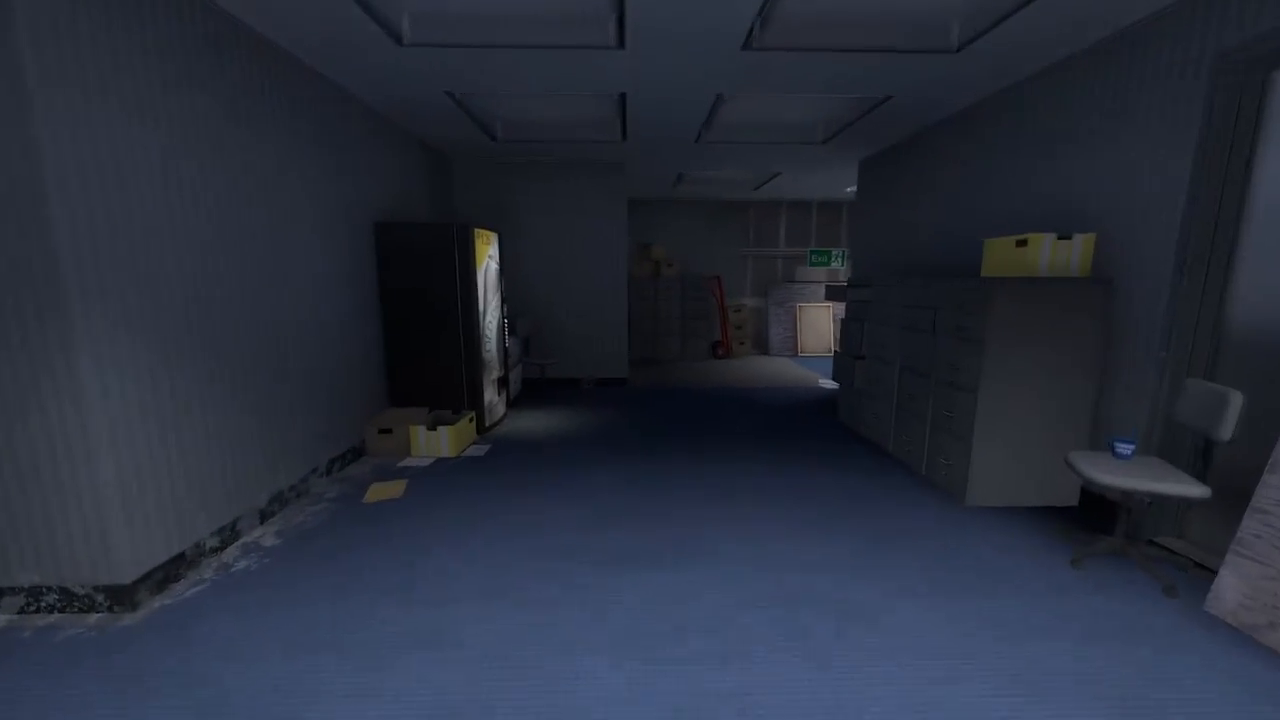
pyautogui.moveTo(460, 320)
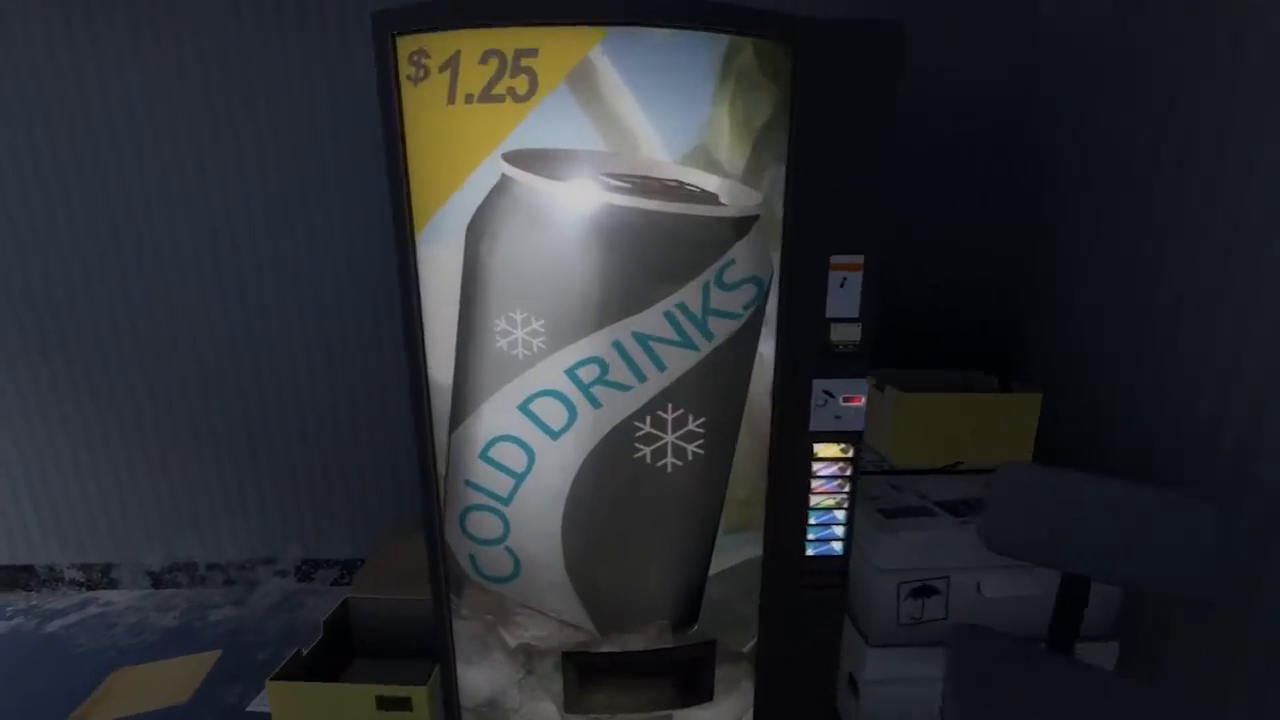
pyautogui.moveTo(640, 360)
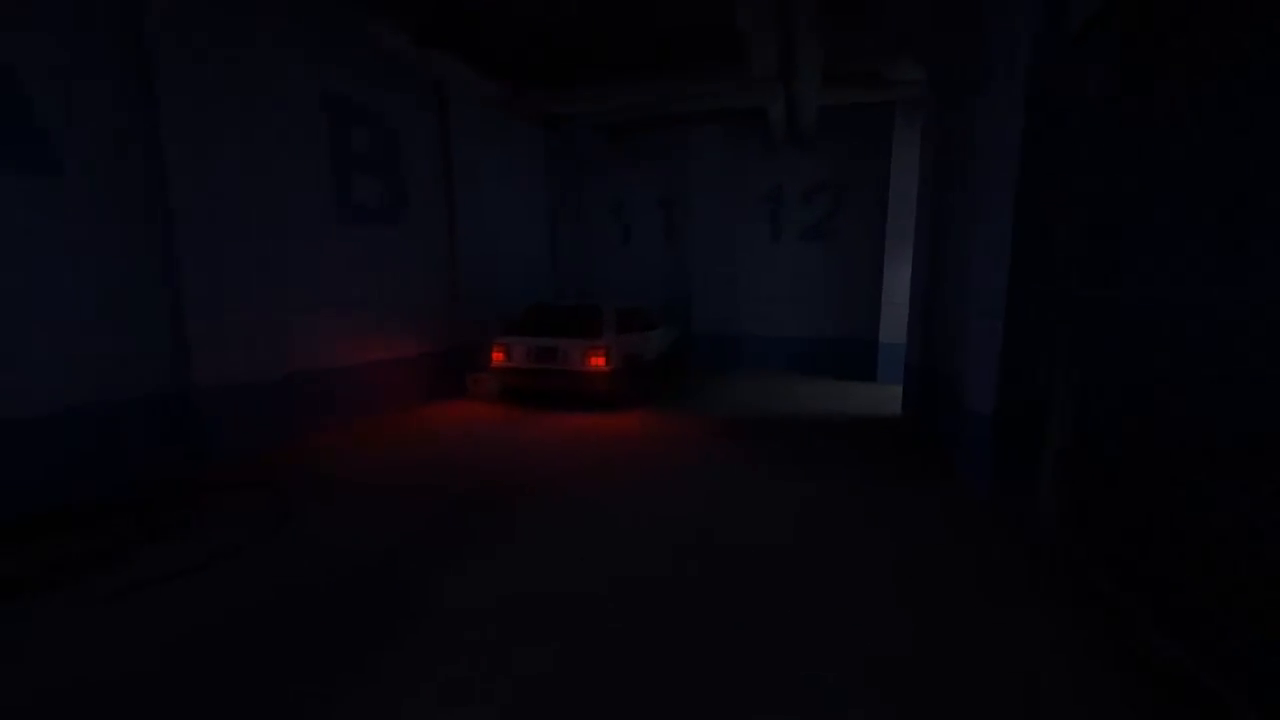
pyautogui.moveTo(640, 360)
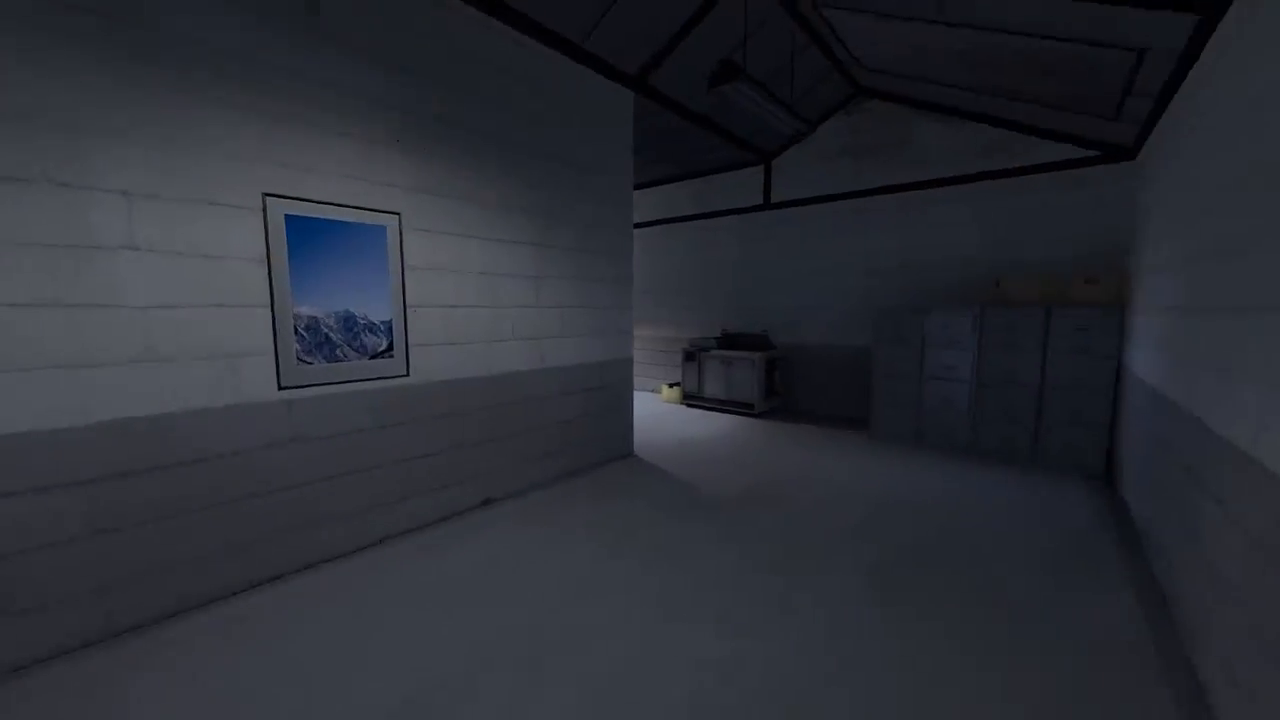
pyautogui.moveTo(640, 360)
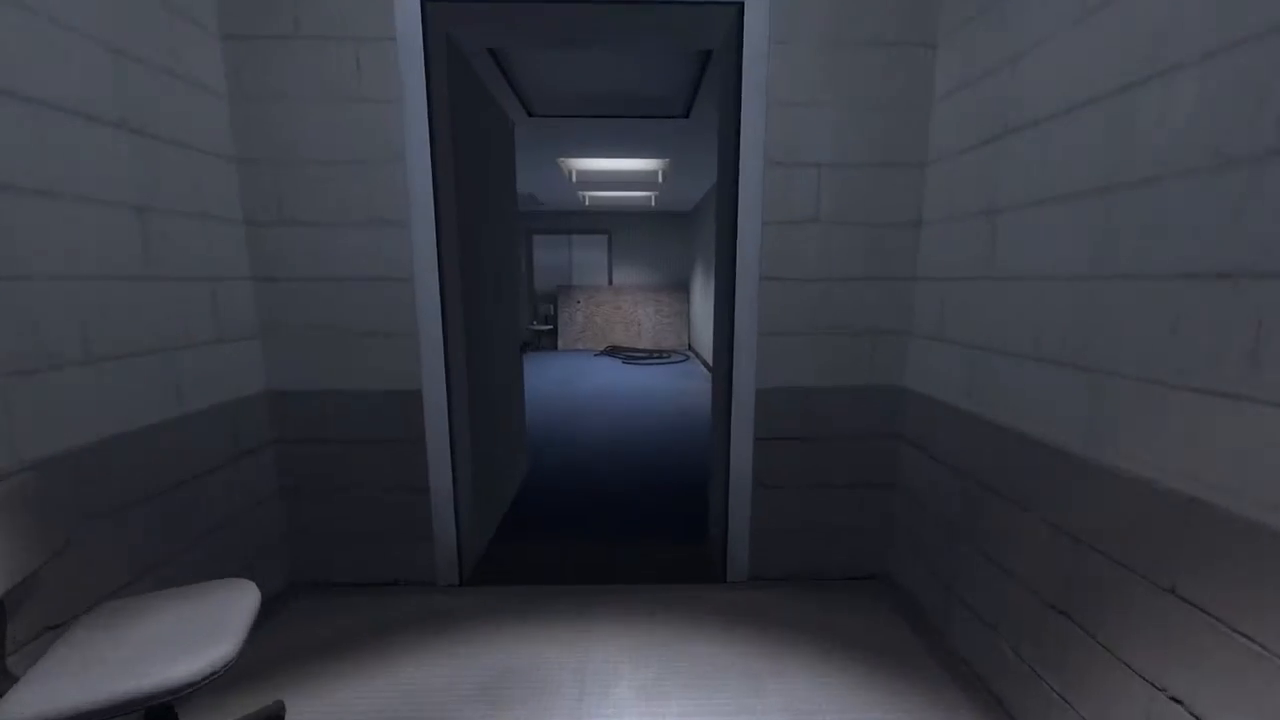
# Walk through the waiting room, B4 corridor and garage into the grey brick room with two chairs
pyautogui.press('w')
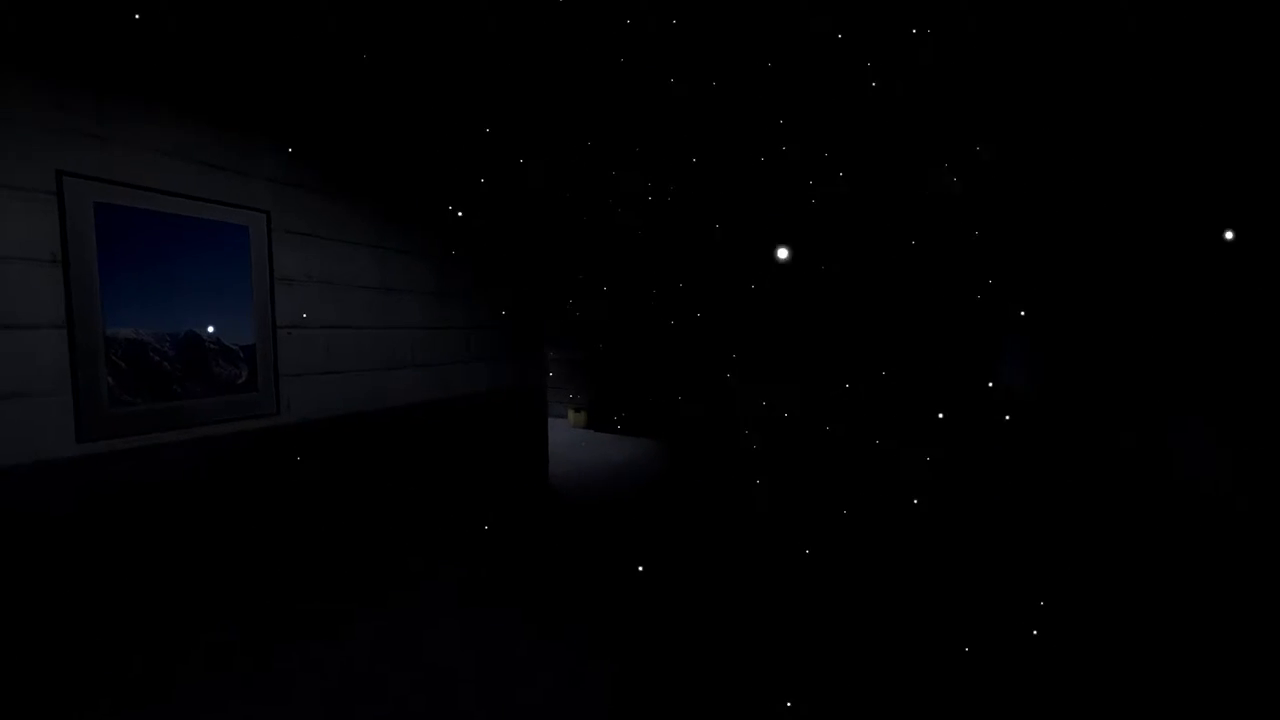
pyautogui.moveTo(640, 360)
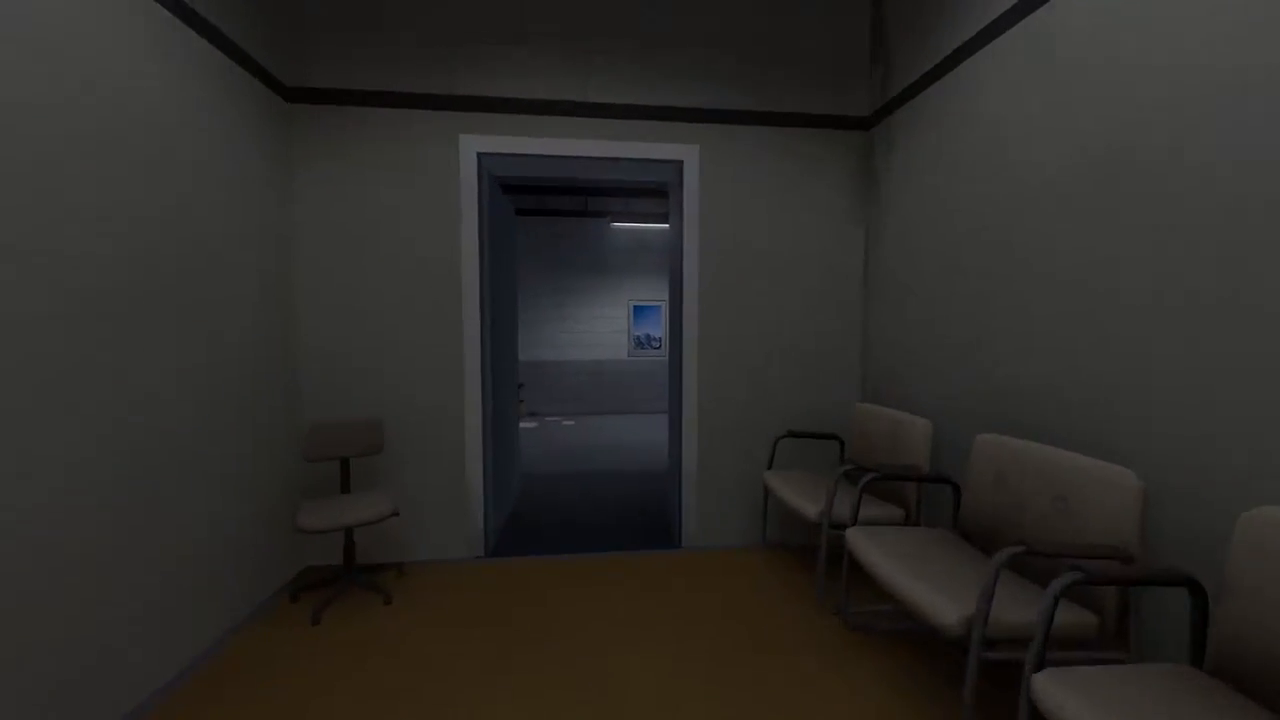
pyautogui.press('w')
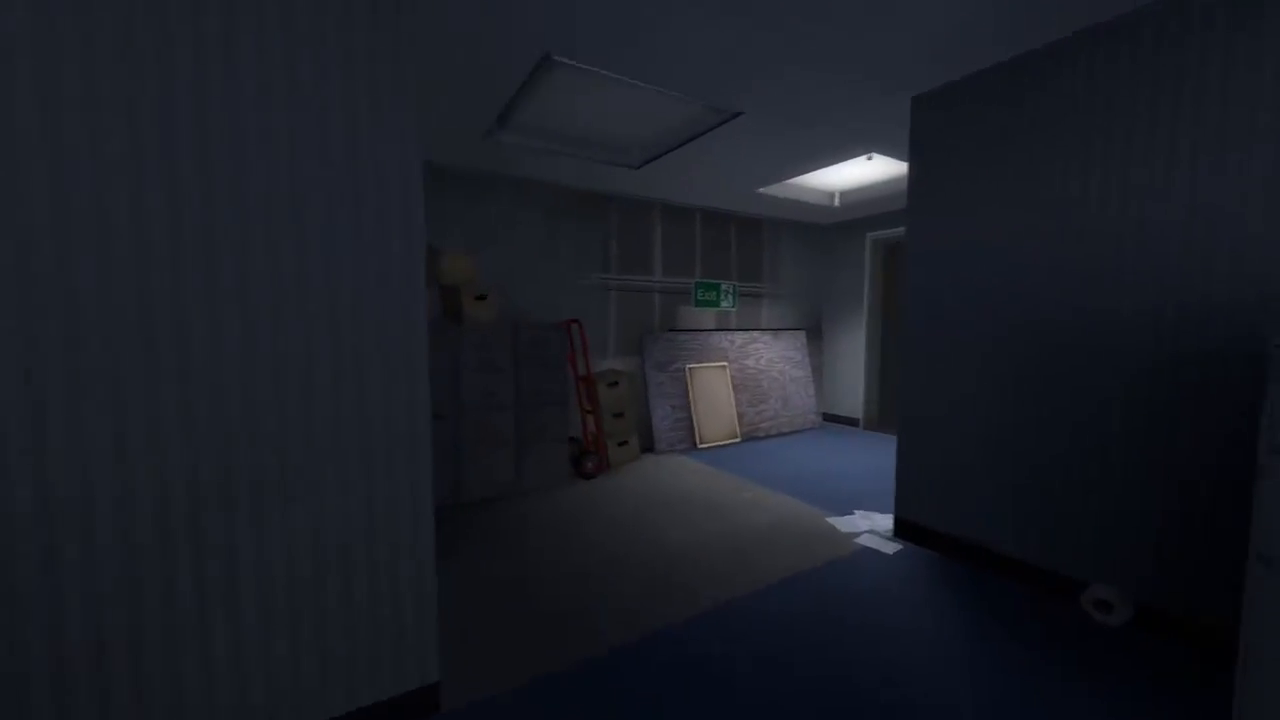
pyautogui.moveTo(640, 360)
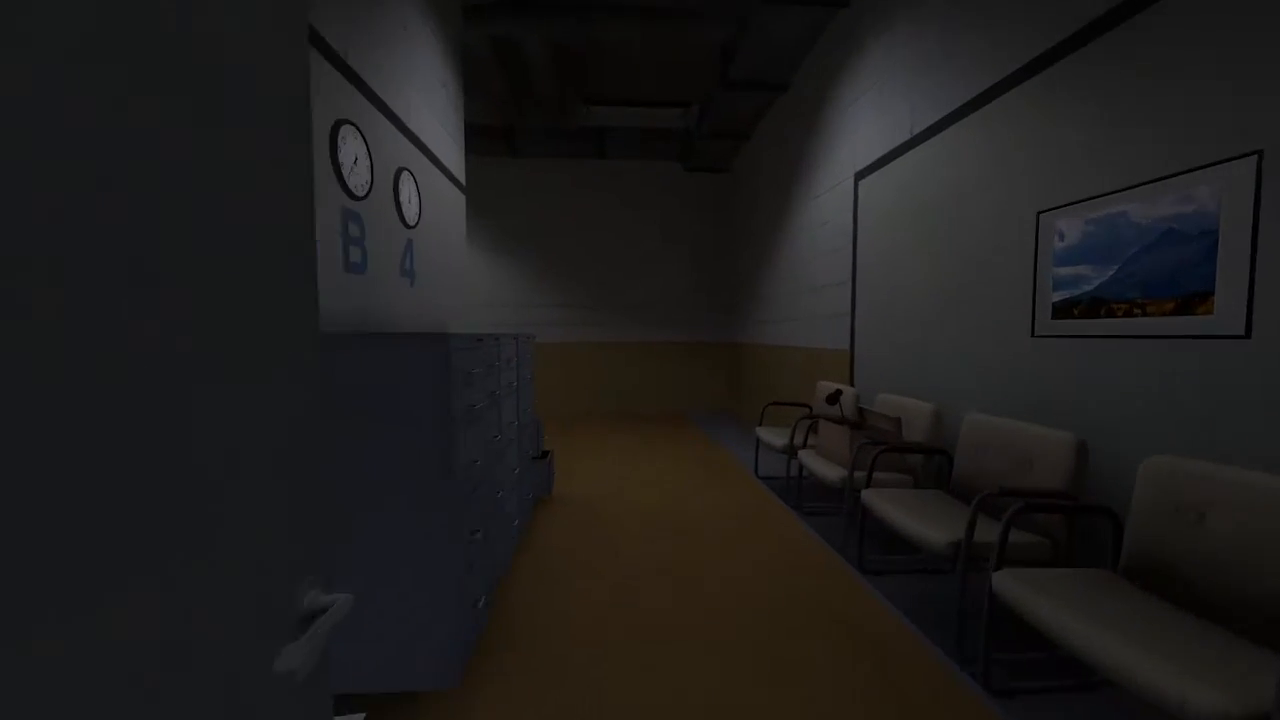
pyautogui.moveTo(640, 360)
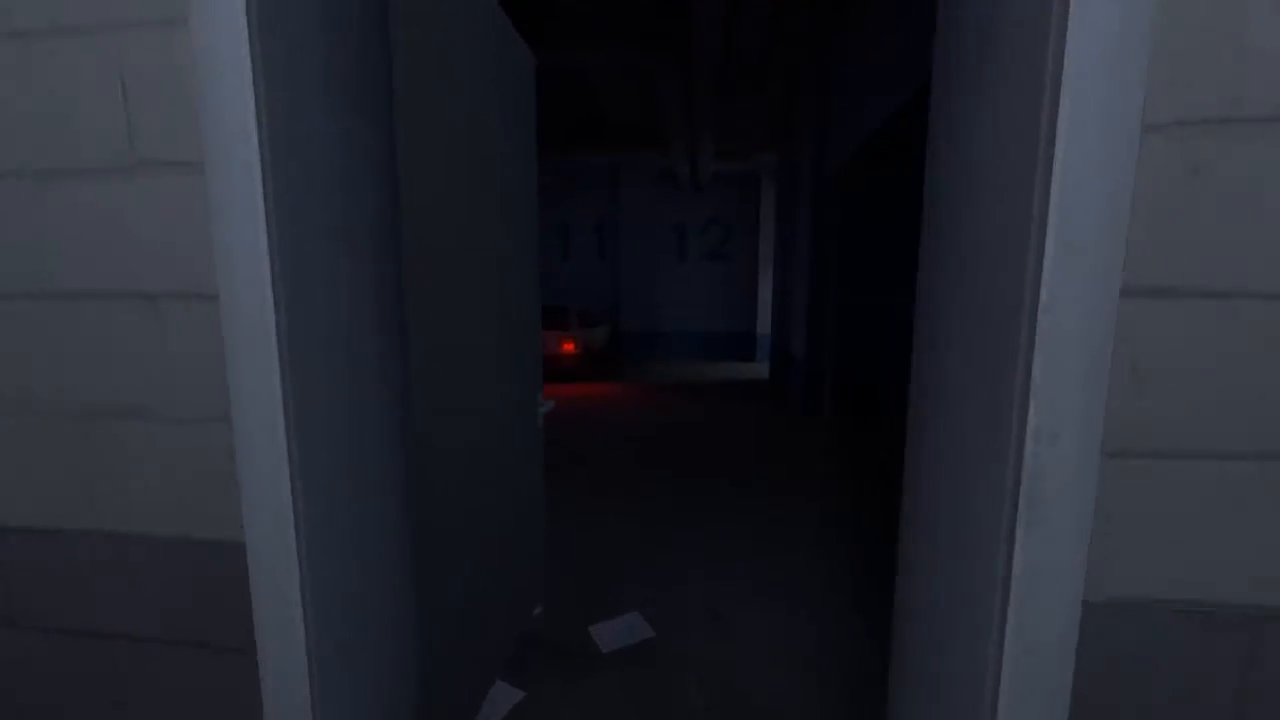
pyautogui.moveTo(640, 360)
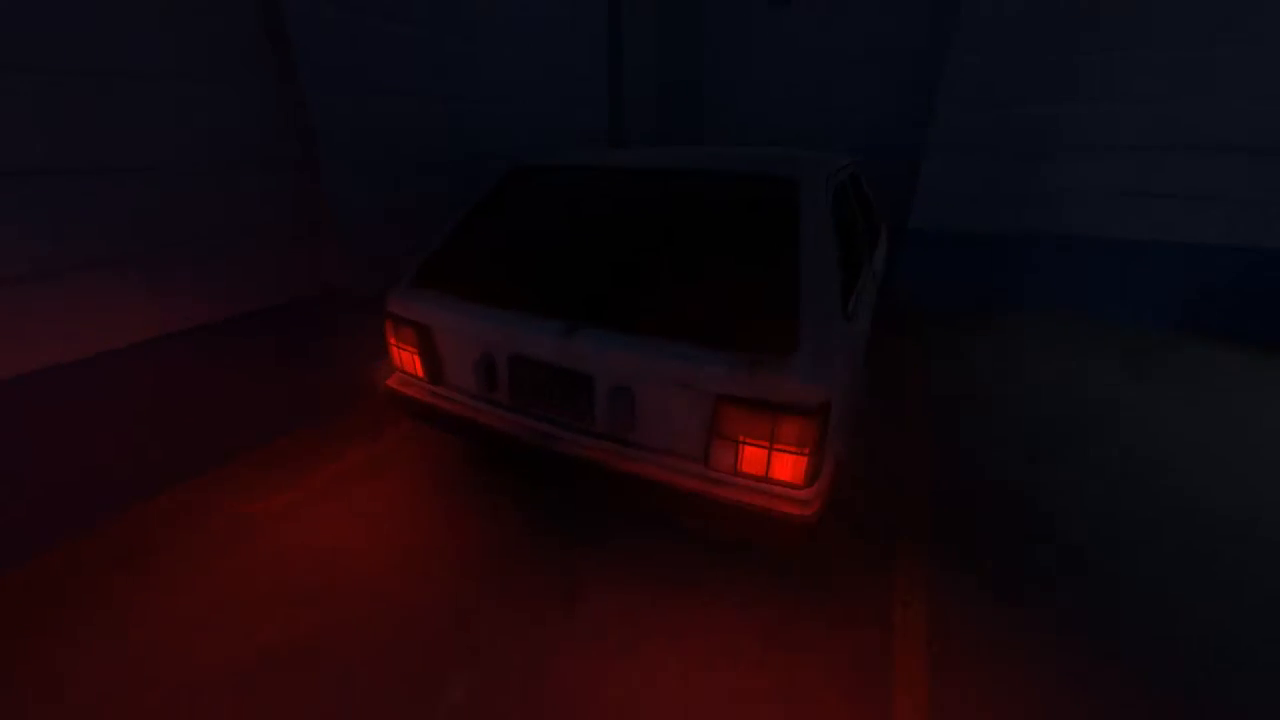
pyautogui.moveTo(640, 360)
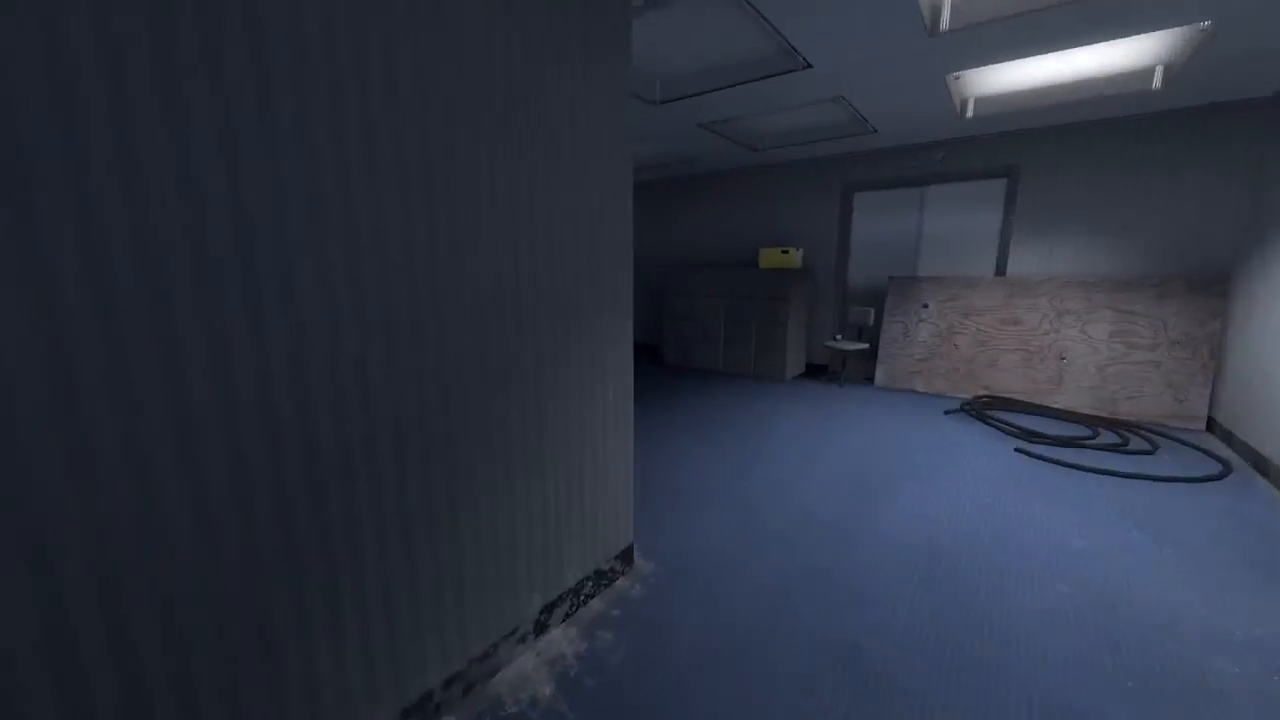
pyautogui.moveTo(640, 360)
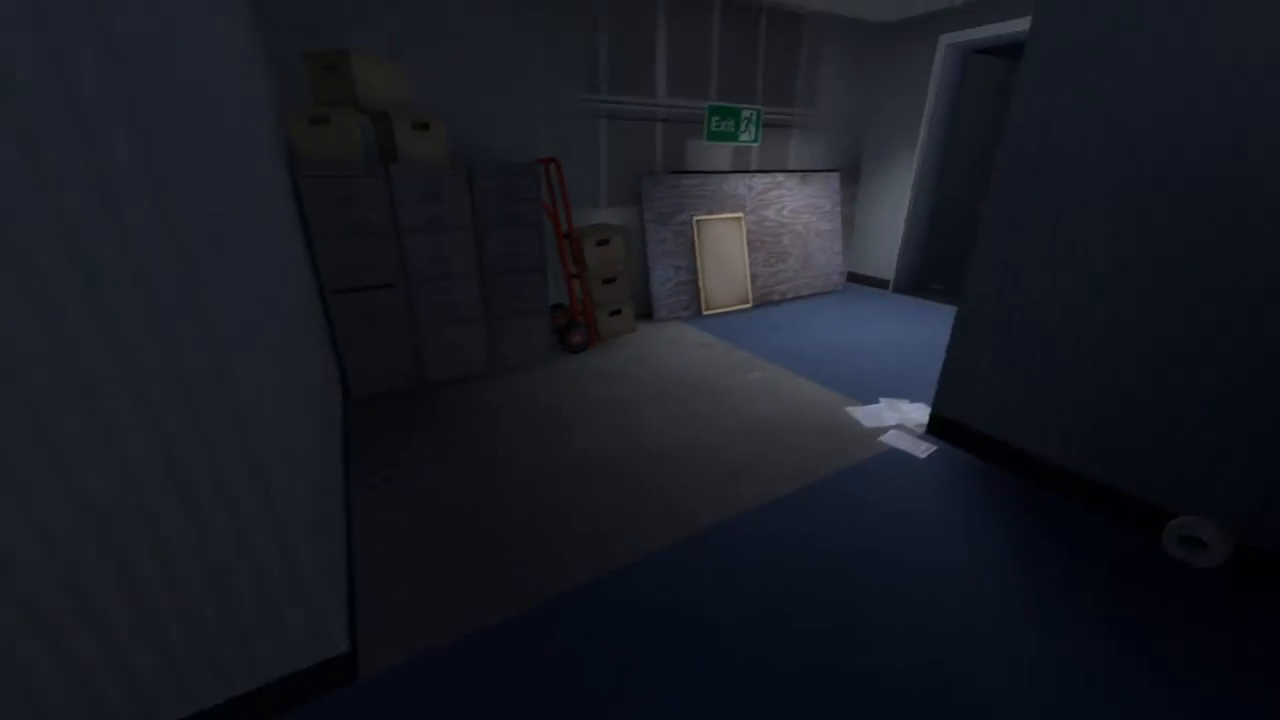
pyautogui.moveTo(640, 360)
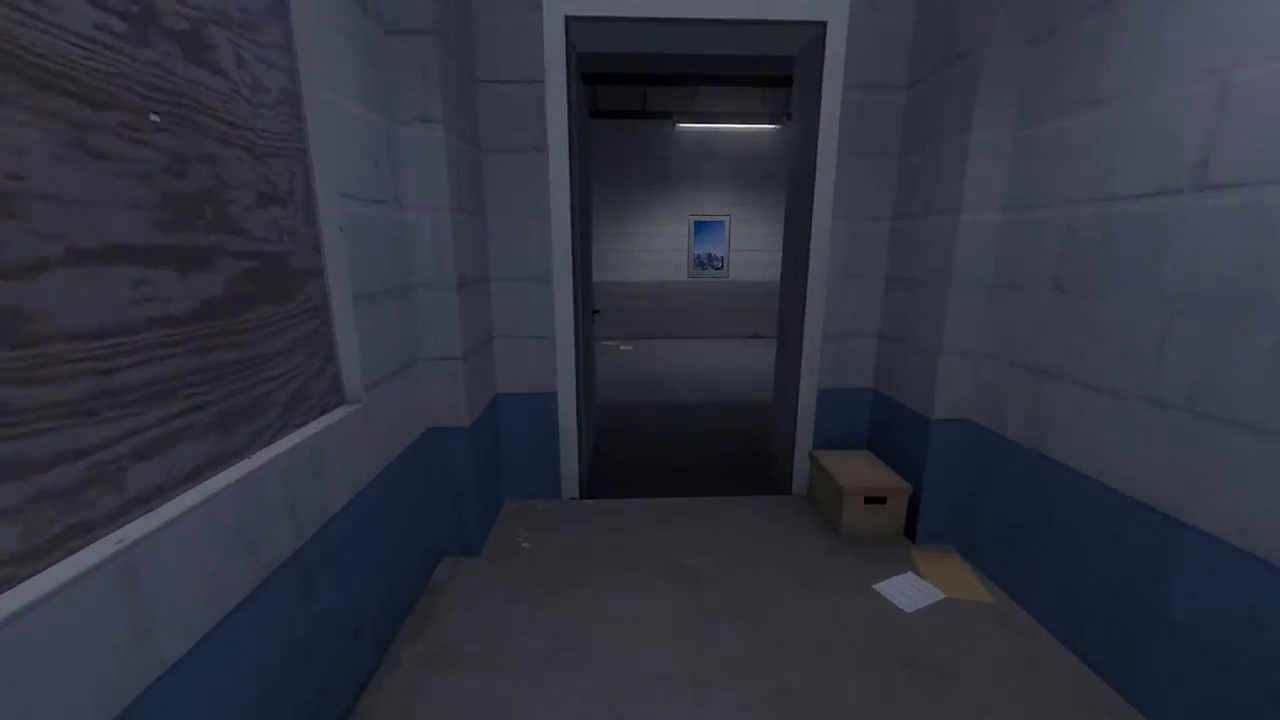
pyautogui.press('w')
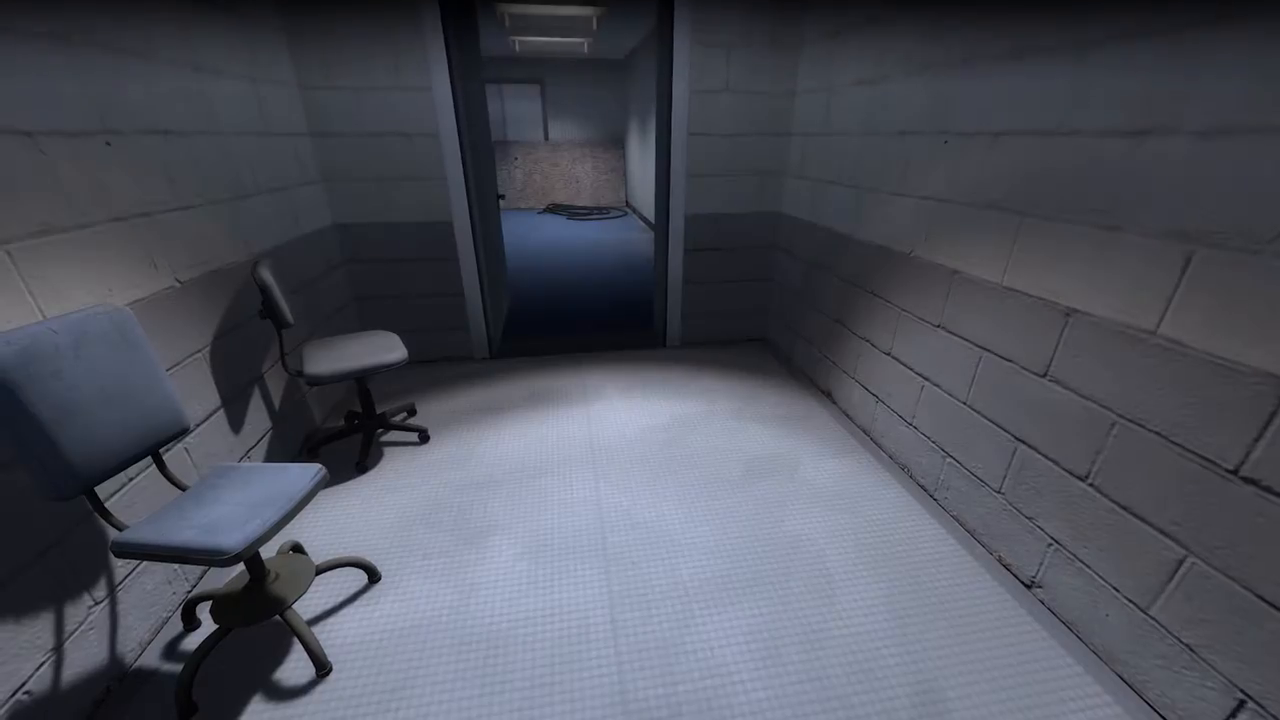
pyautogui.moveTo(640, 360)
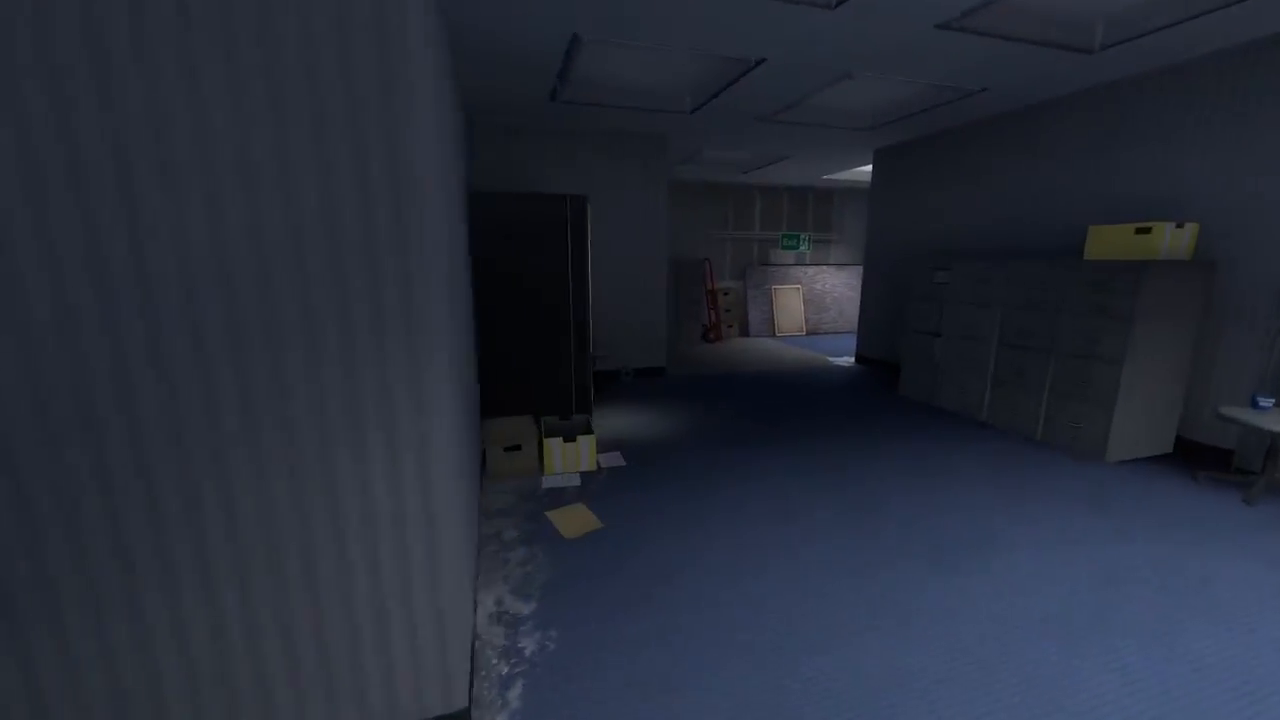
pyautogui.moveTo(640, 360)
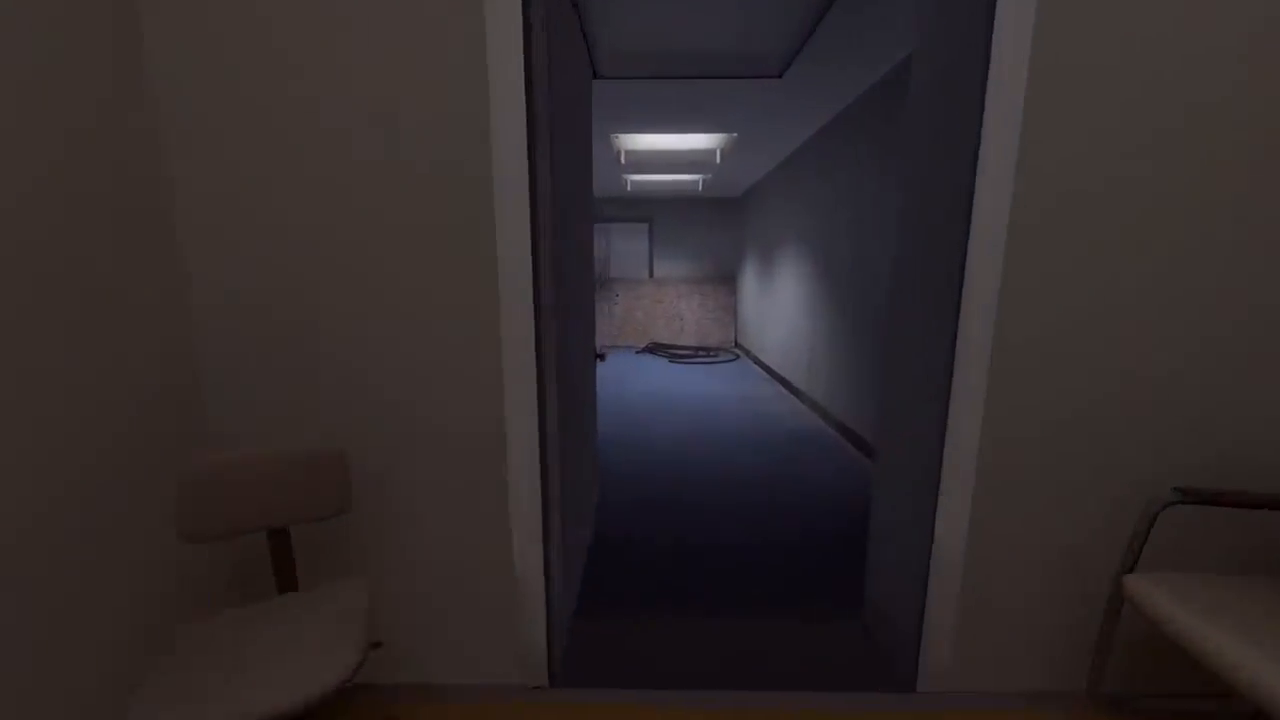
pyautogui.moveTo(640, 360)
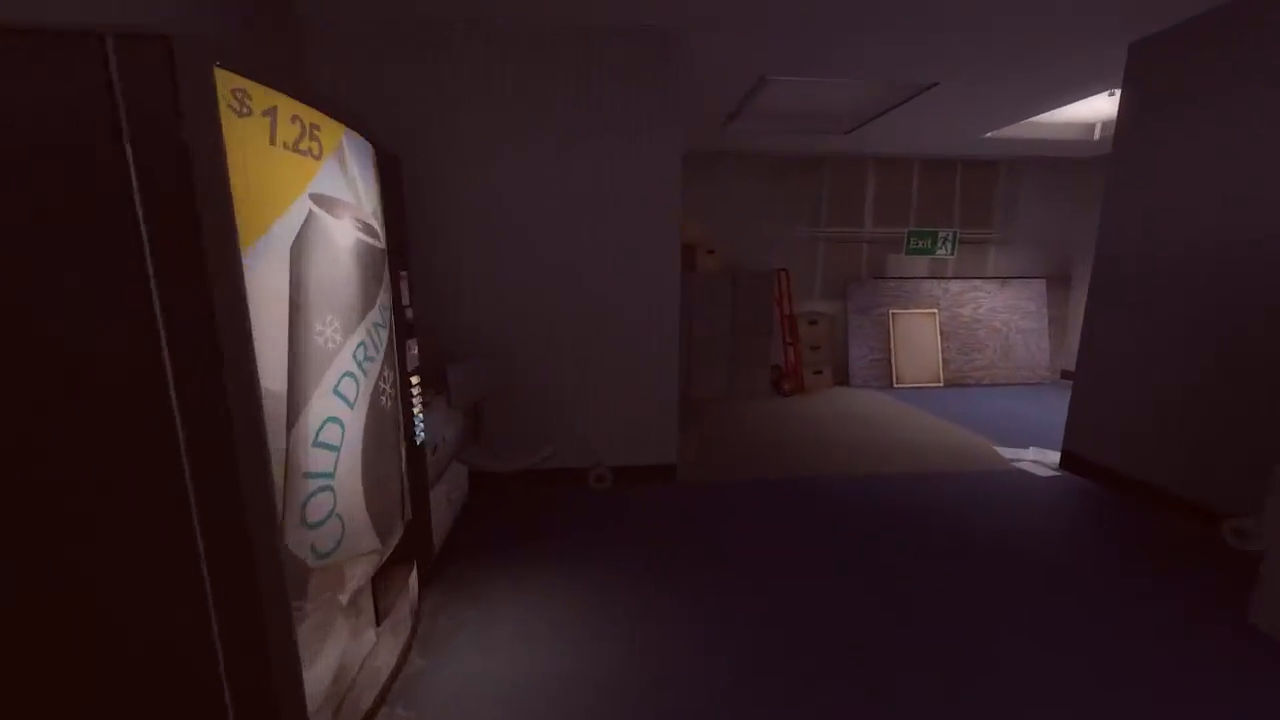
pyautogui.moveTo(640, 360)
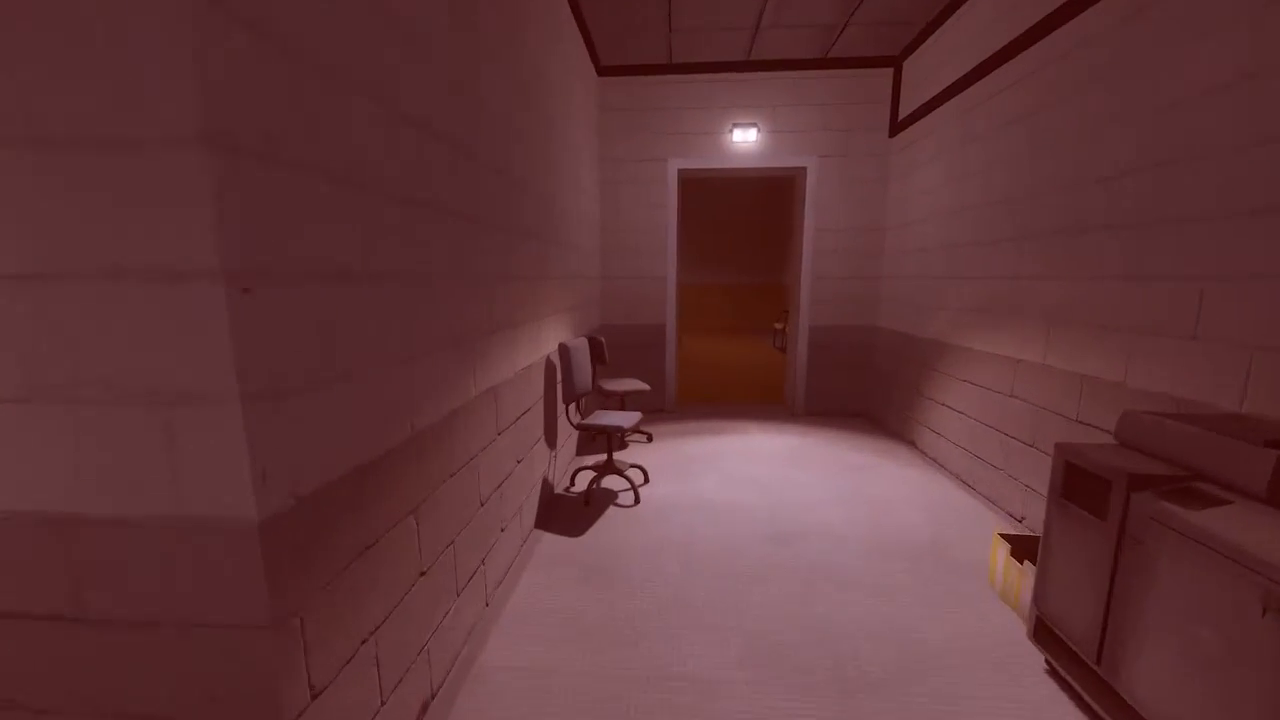
pyautogui.moveTo(640, 360)
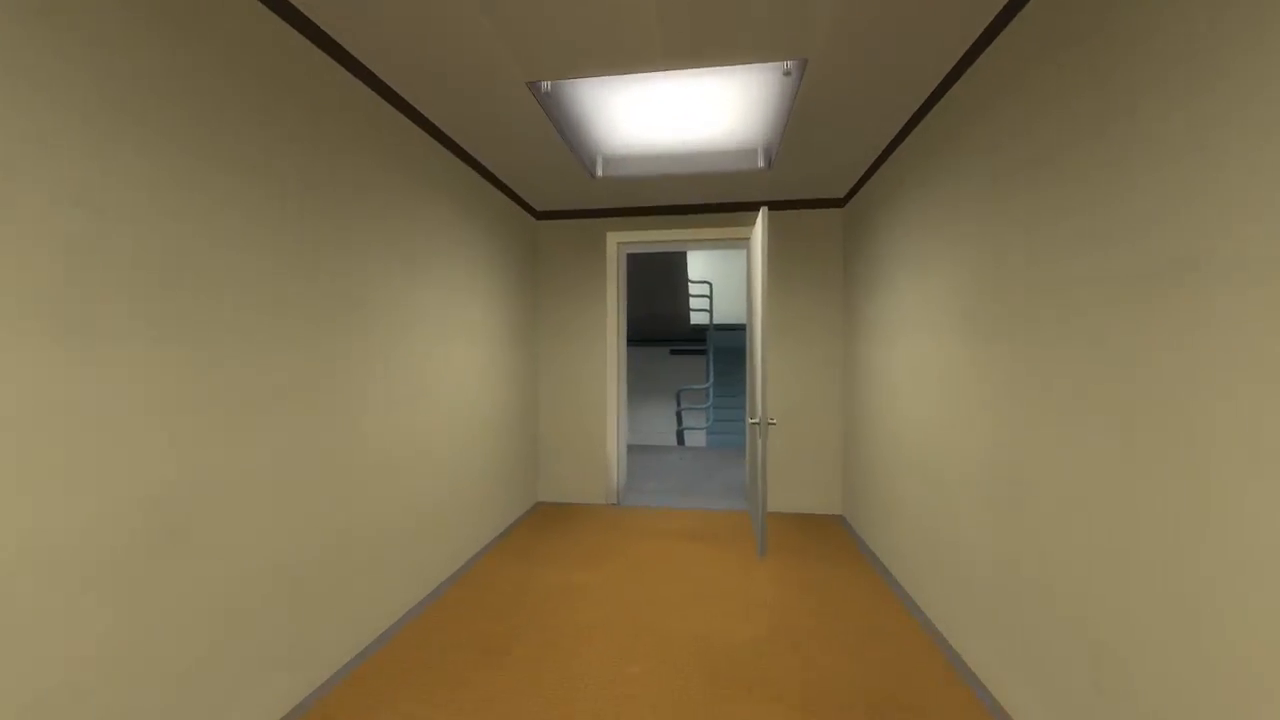
# Walk down the red corridor into the book-lined office and on to the stairwell door
pyautogui.press('w')
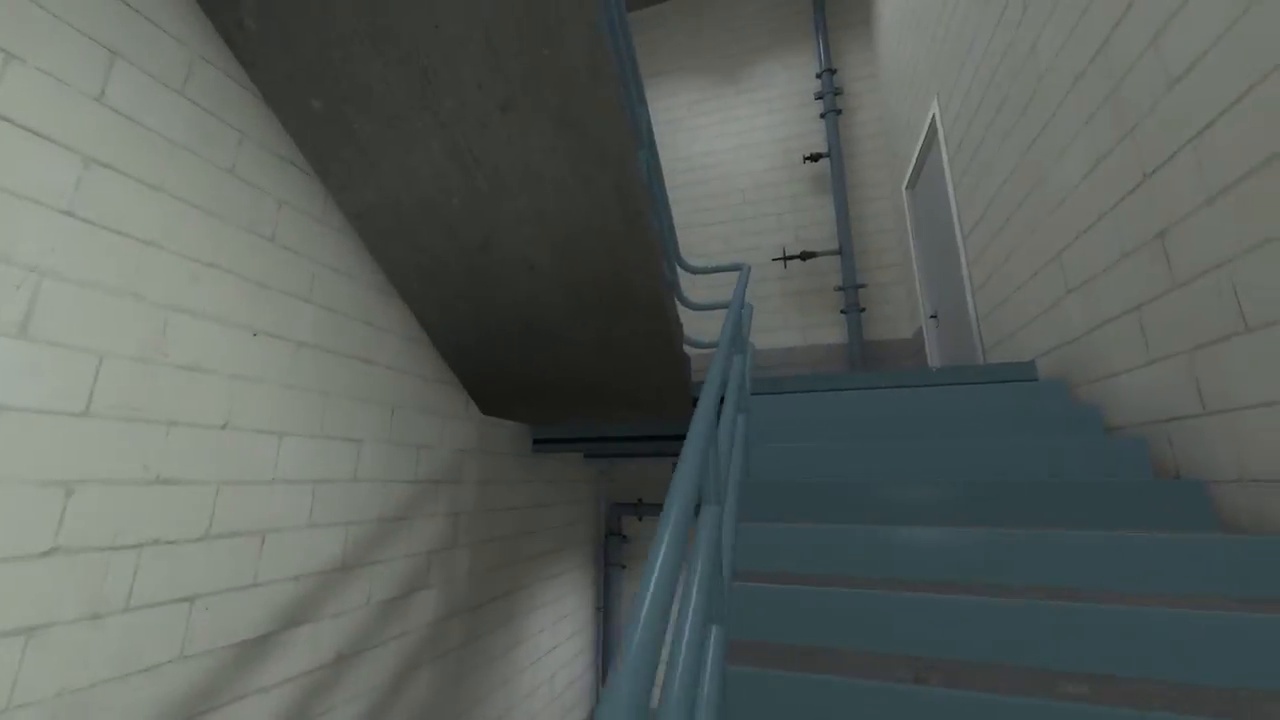
pyautogui.moveTo(640, 360)
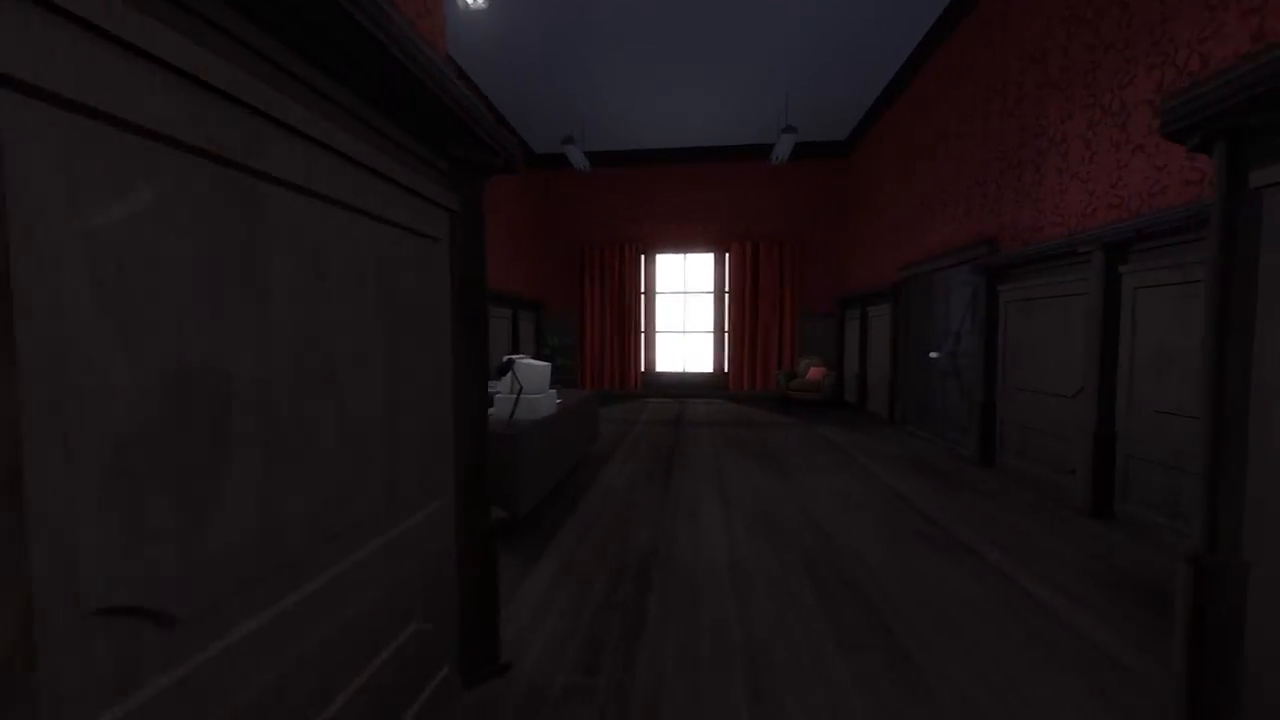
pyautogui.moveTo(640, 360)
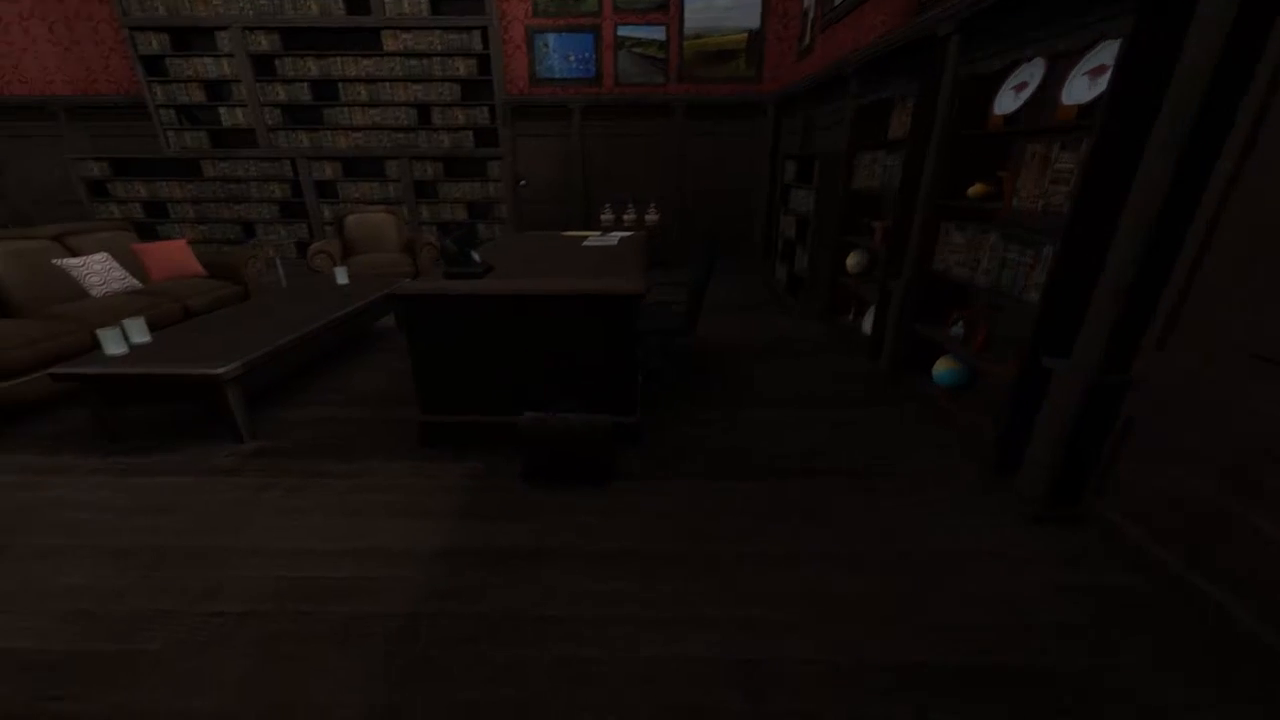
pyautogui.moveTo(640, 360)
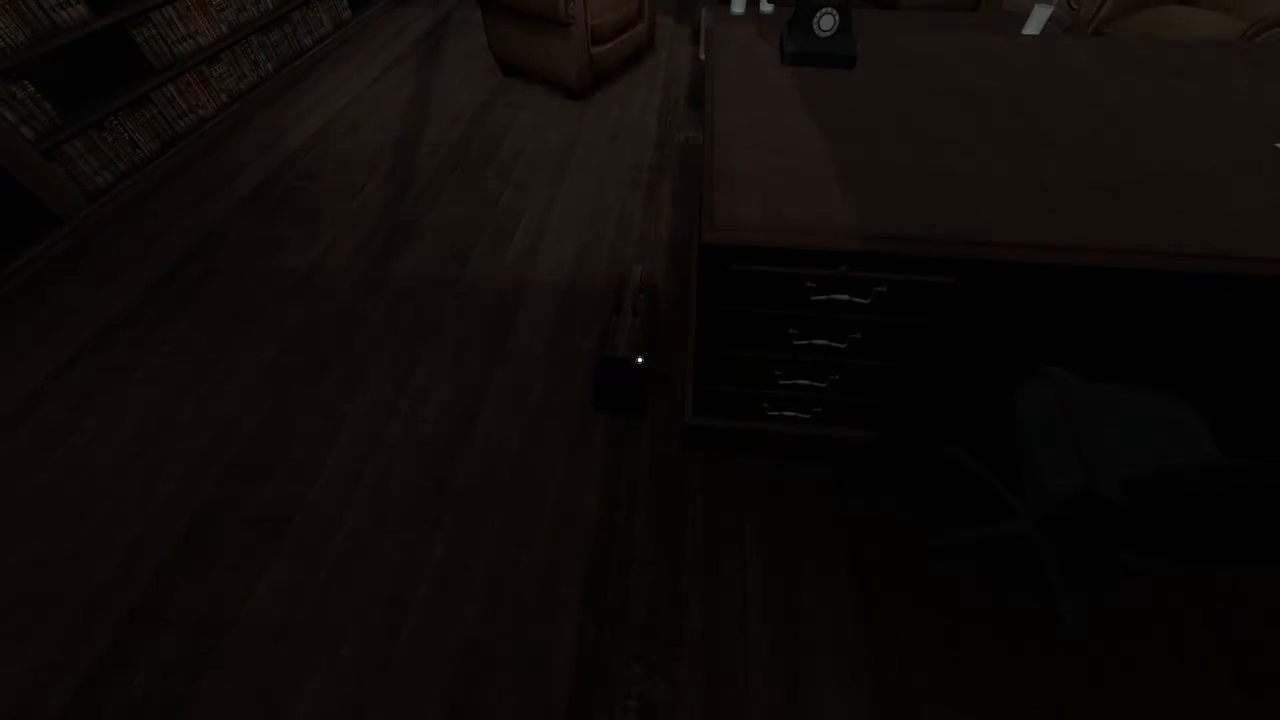
pyautogui.moveTo(640, 360)
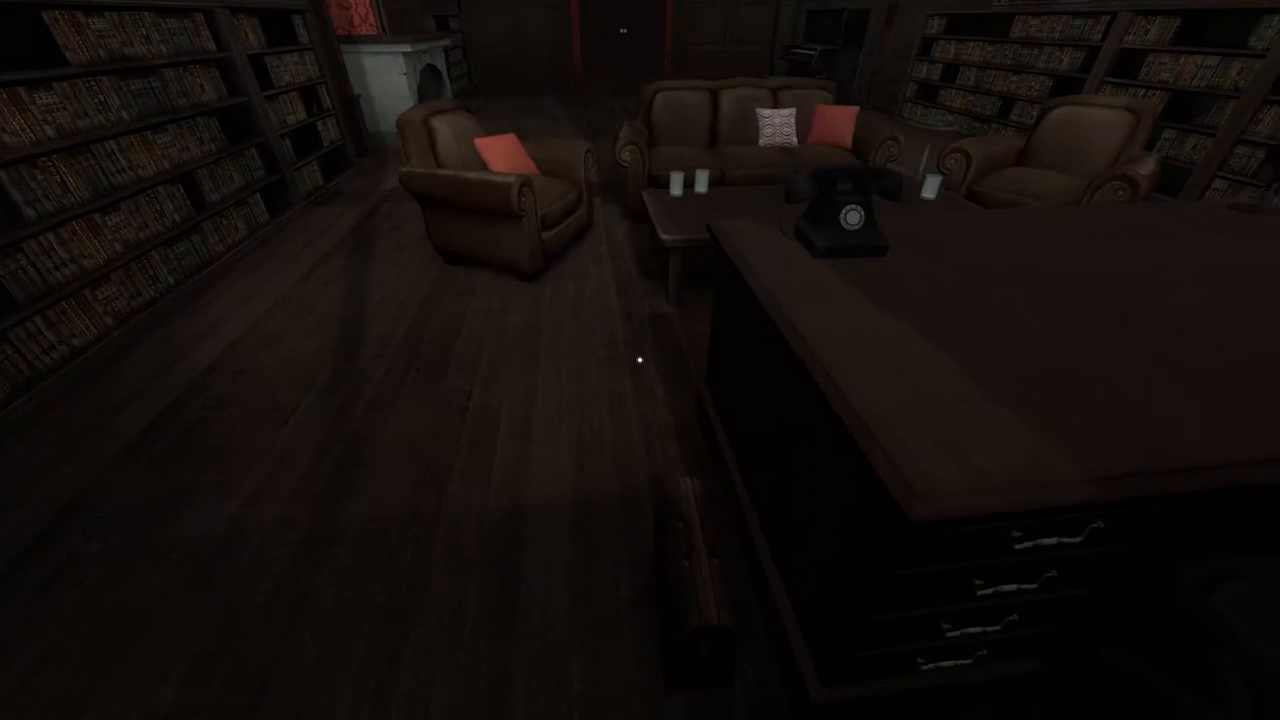
pyautogui.moveTo(640, 360)
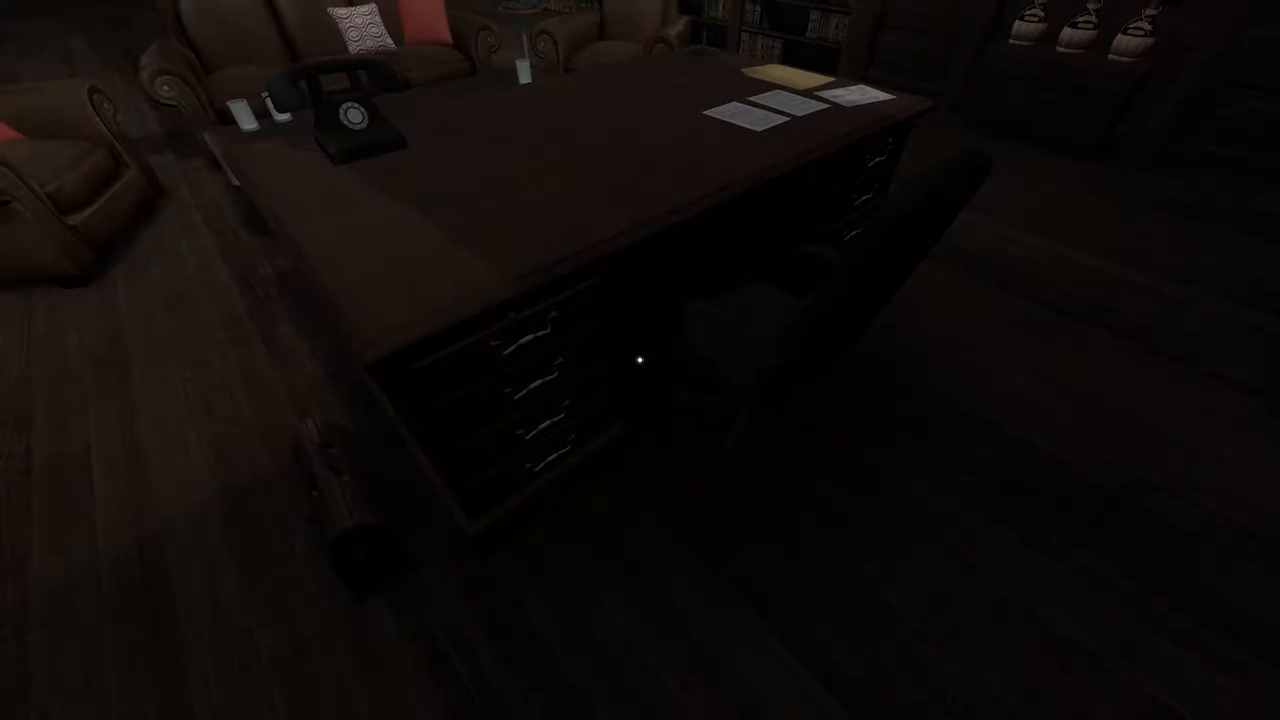
pyautogui.moveTo(640, 360)
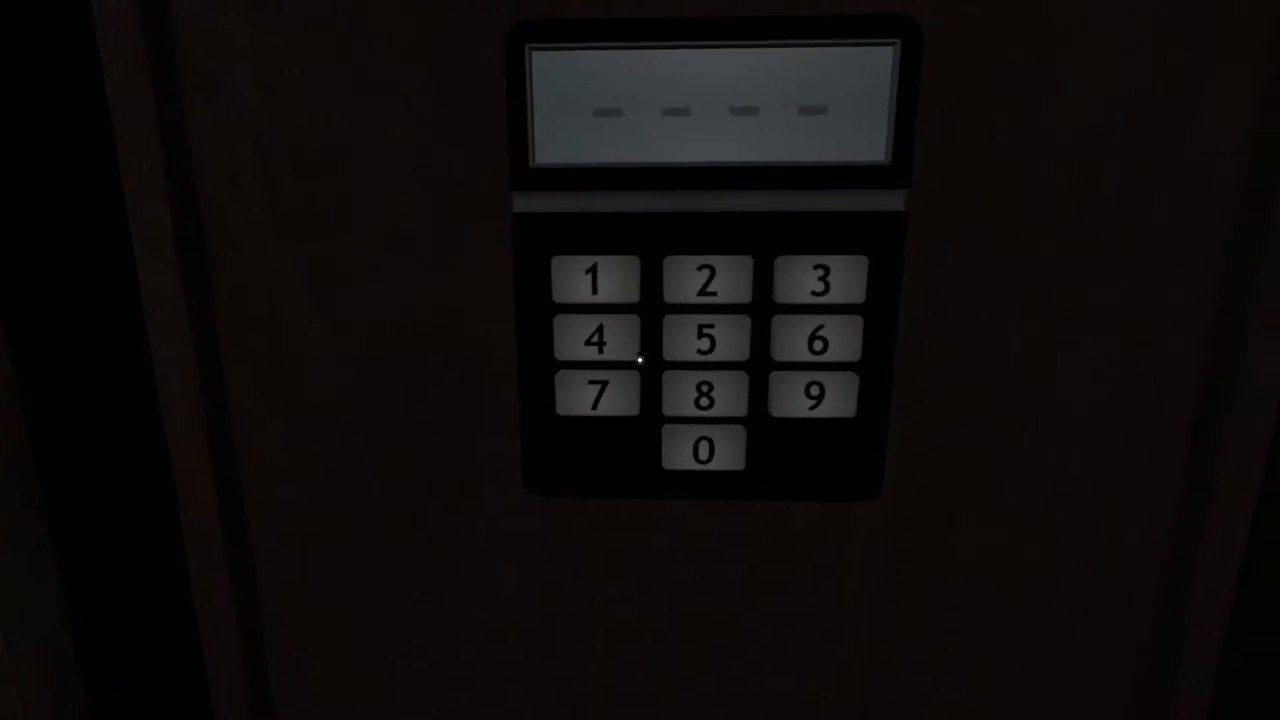
# Enter the keypad code at the boss's office to reveal the concrete passage
pyautogui.click(704, 280)
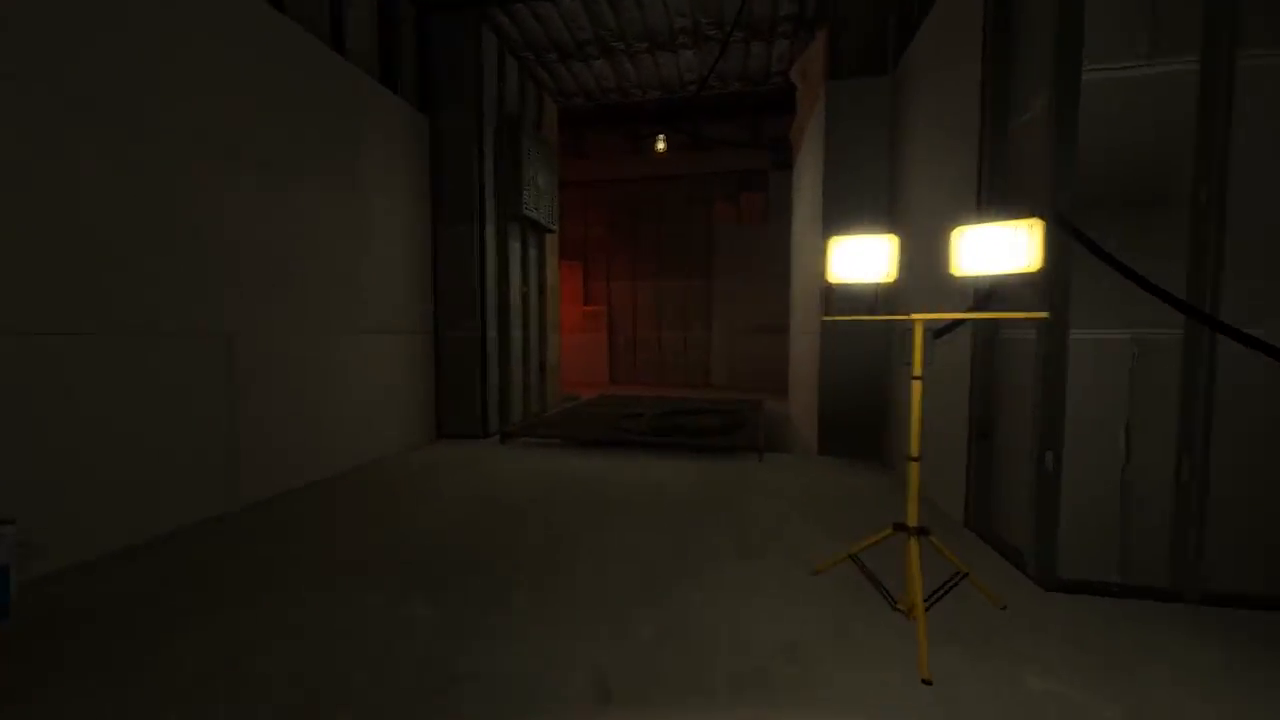
pyautogui.moveTo(640, 360)
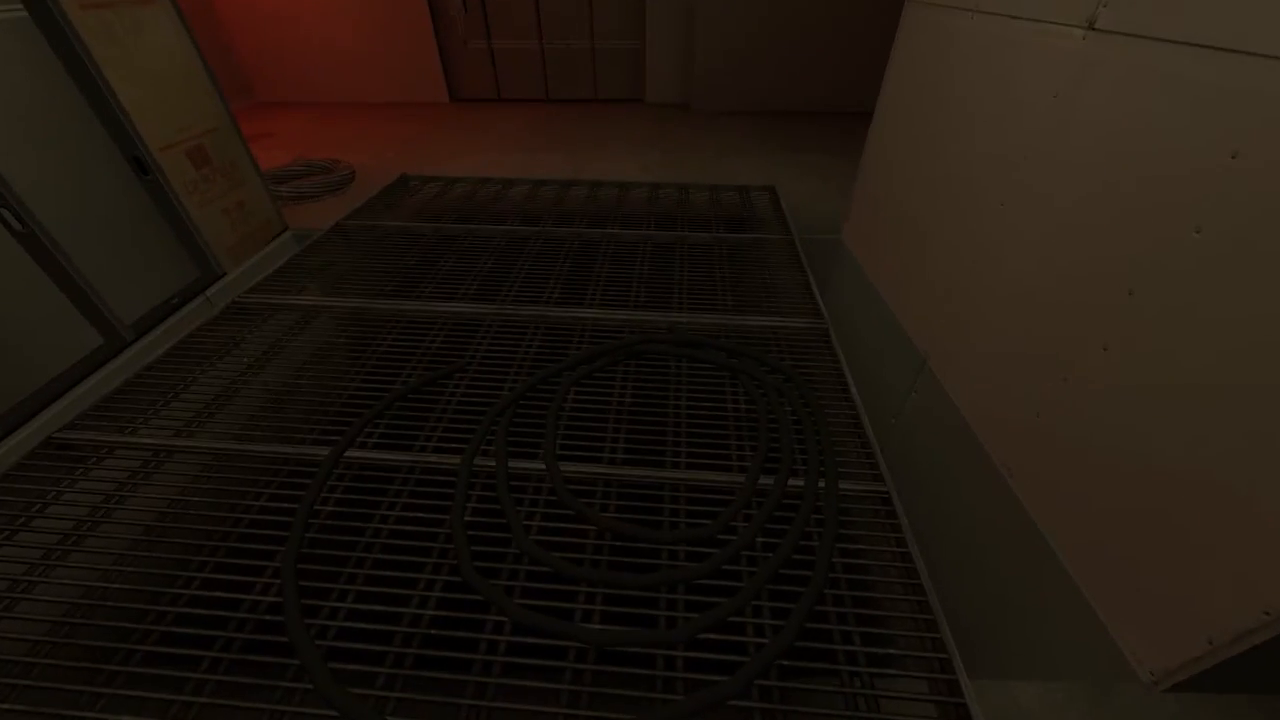
pyautogui.moveTo(640, 360)
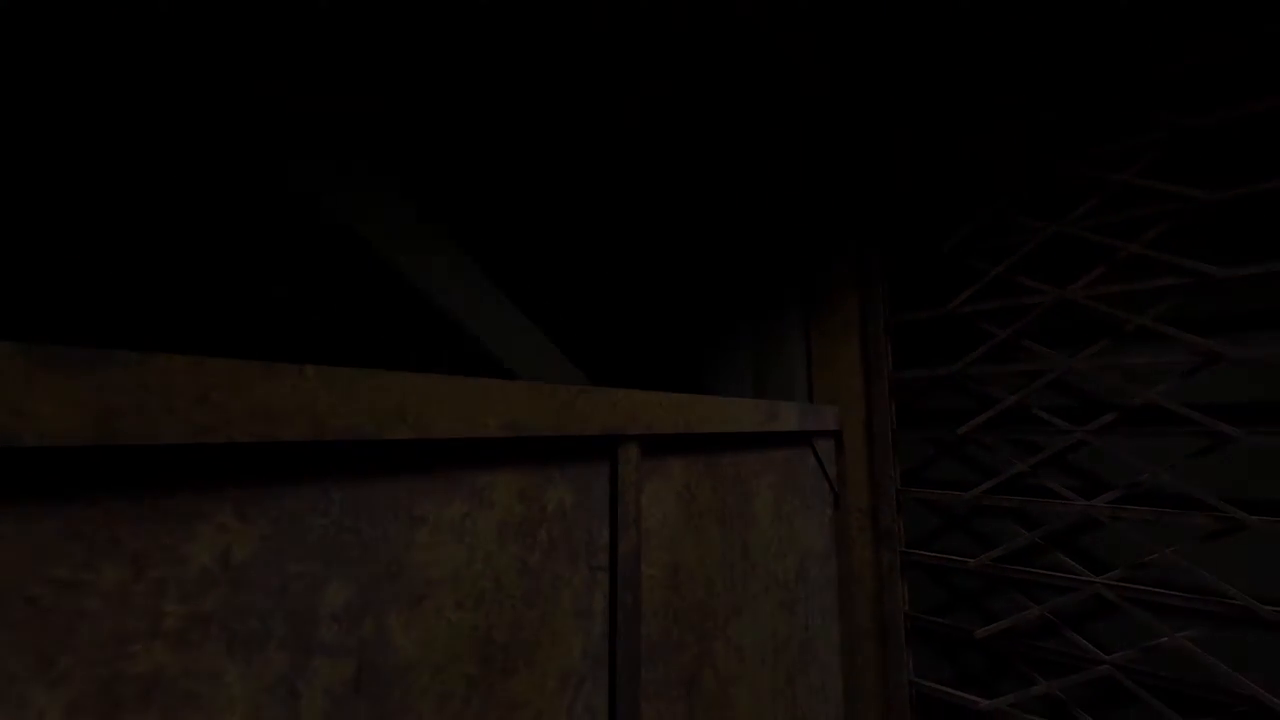
pyautogui.moveTo(640, 360)
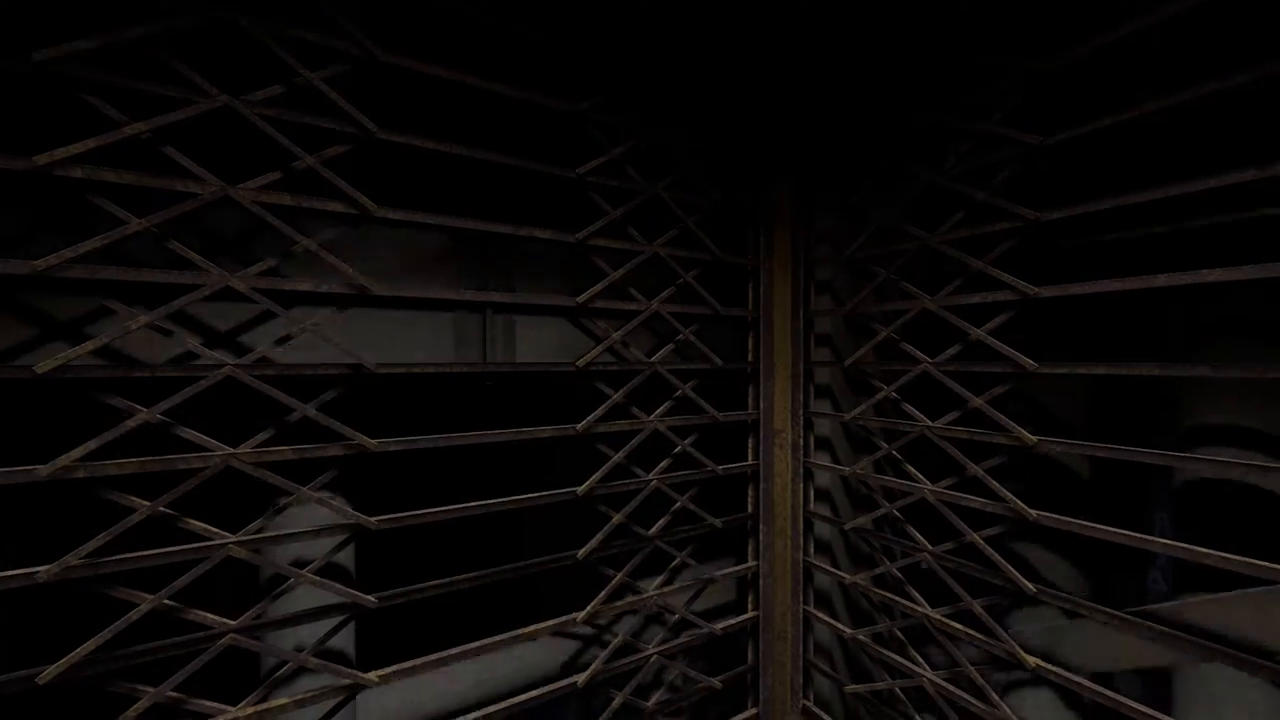
pyautogui.moveTo(640, 360)
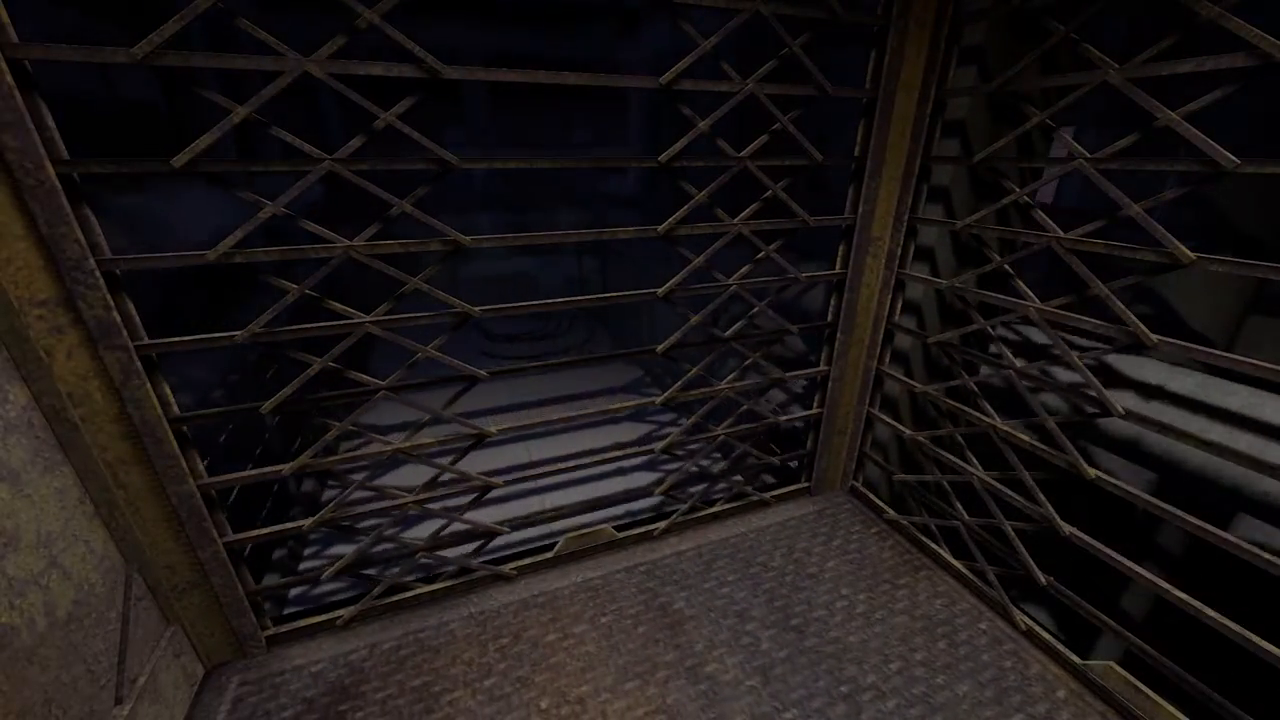
pyautogui.moveTo(640, 360)
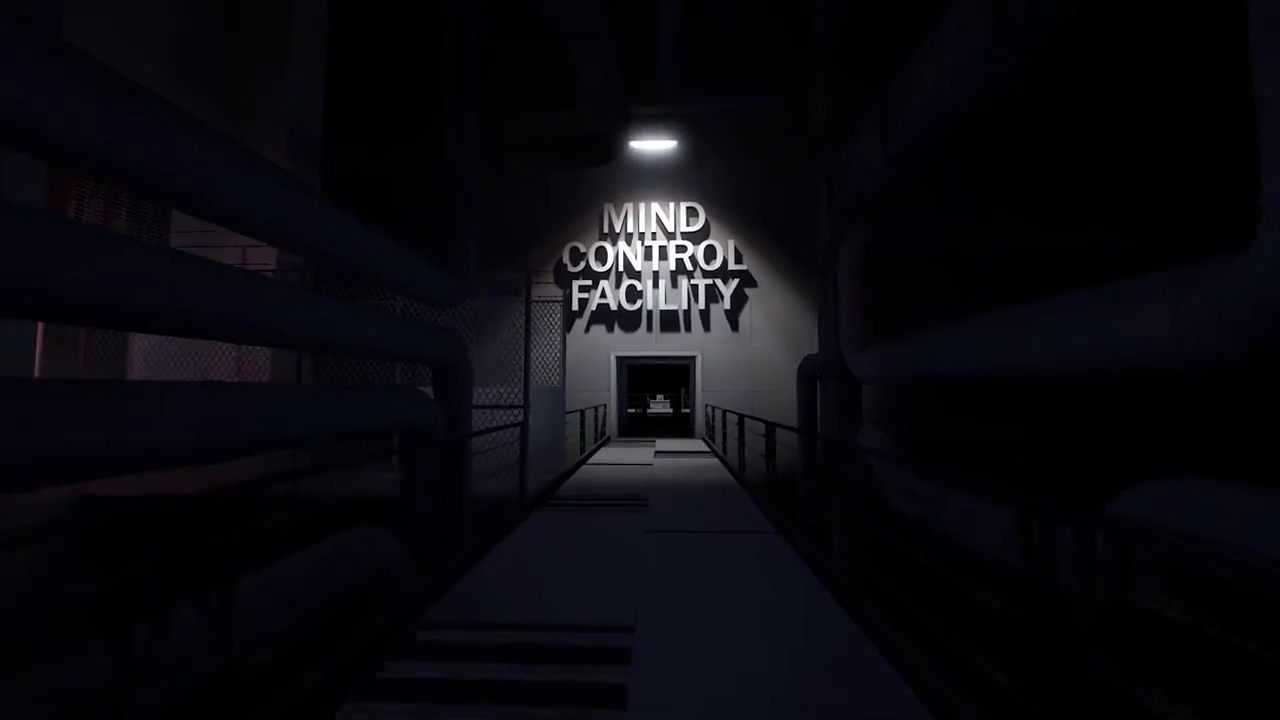
# Walk along the walkway onto the railed platform inside the Mind Control Facility
pyautogui.press('w')
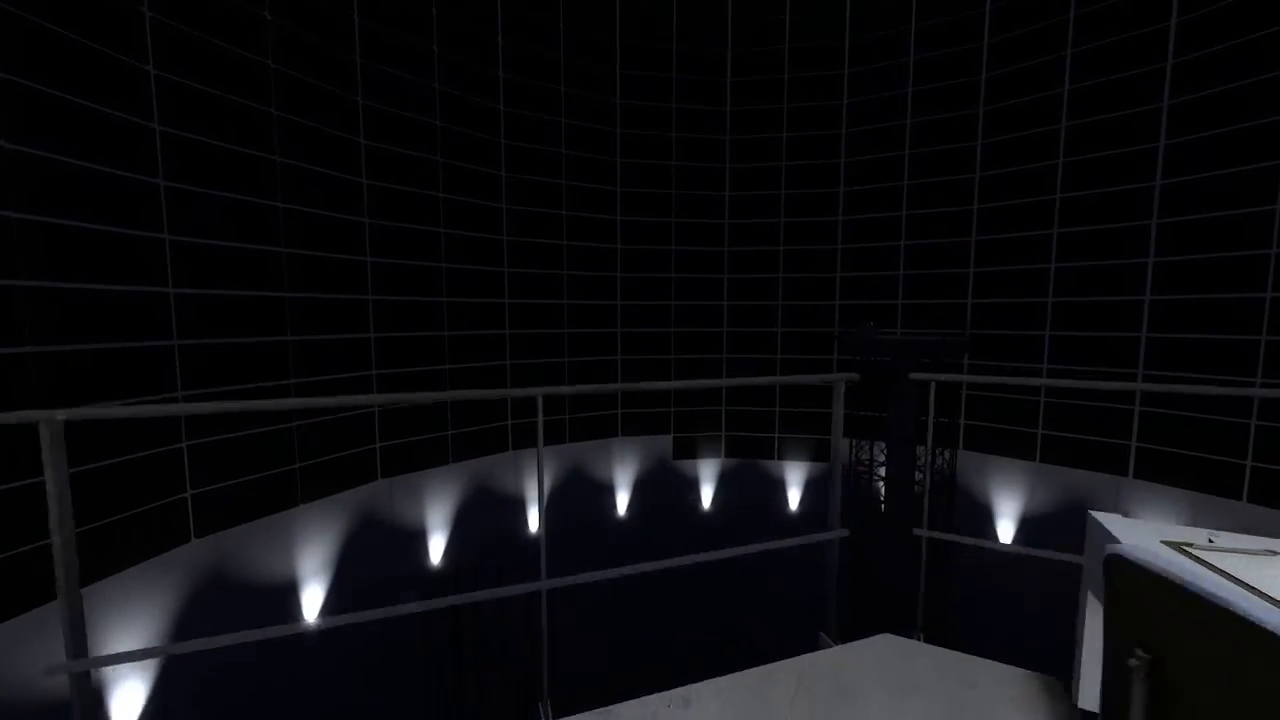
pyautogui.moveTo(640, 360)
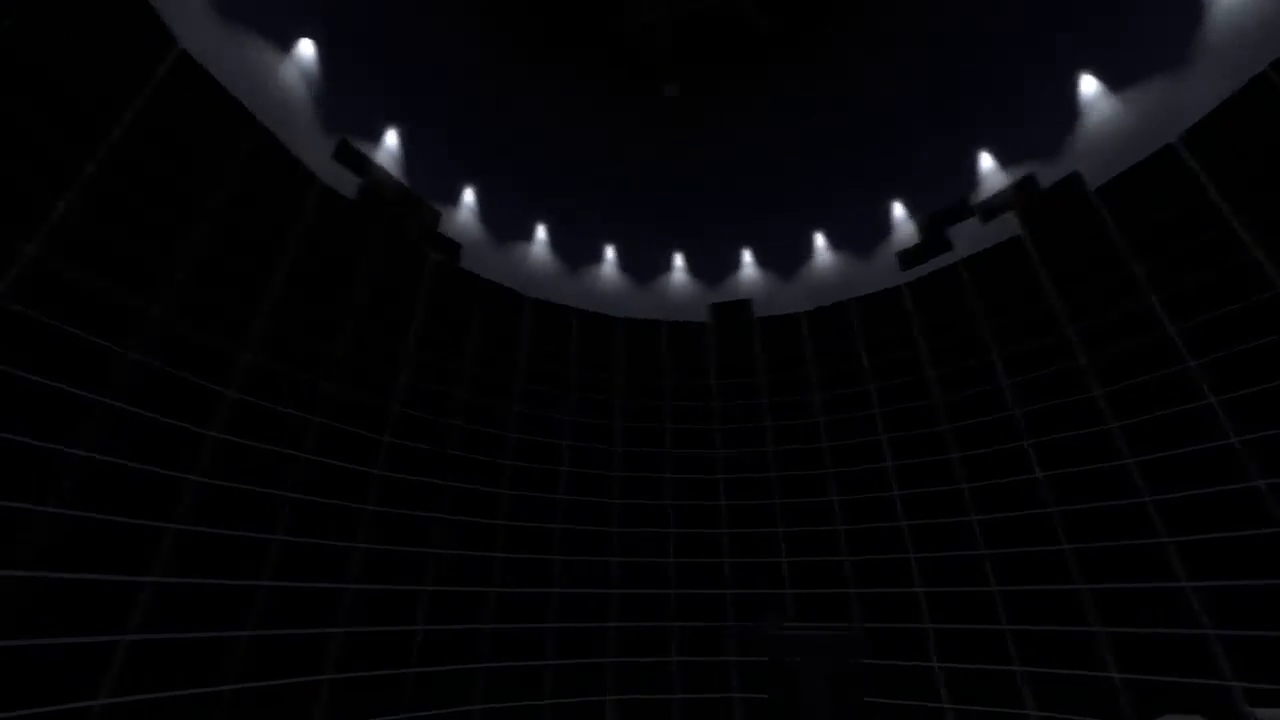
pyautogui.moveTo(640, 360)
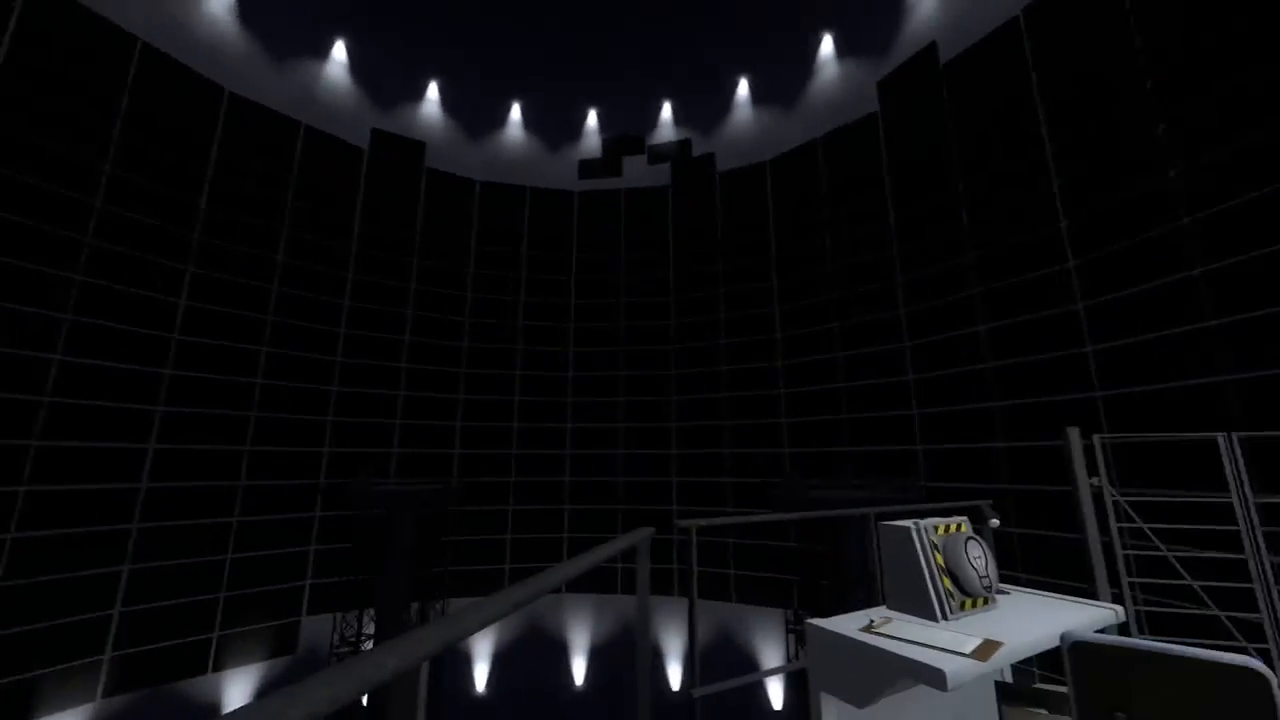
pyautogui.moveTo(640, 360)
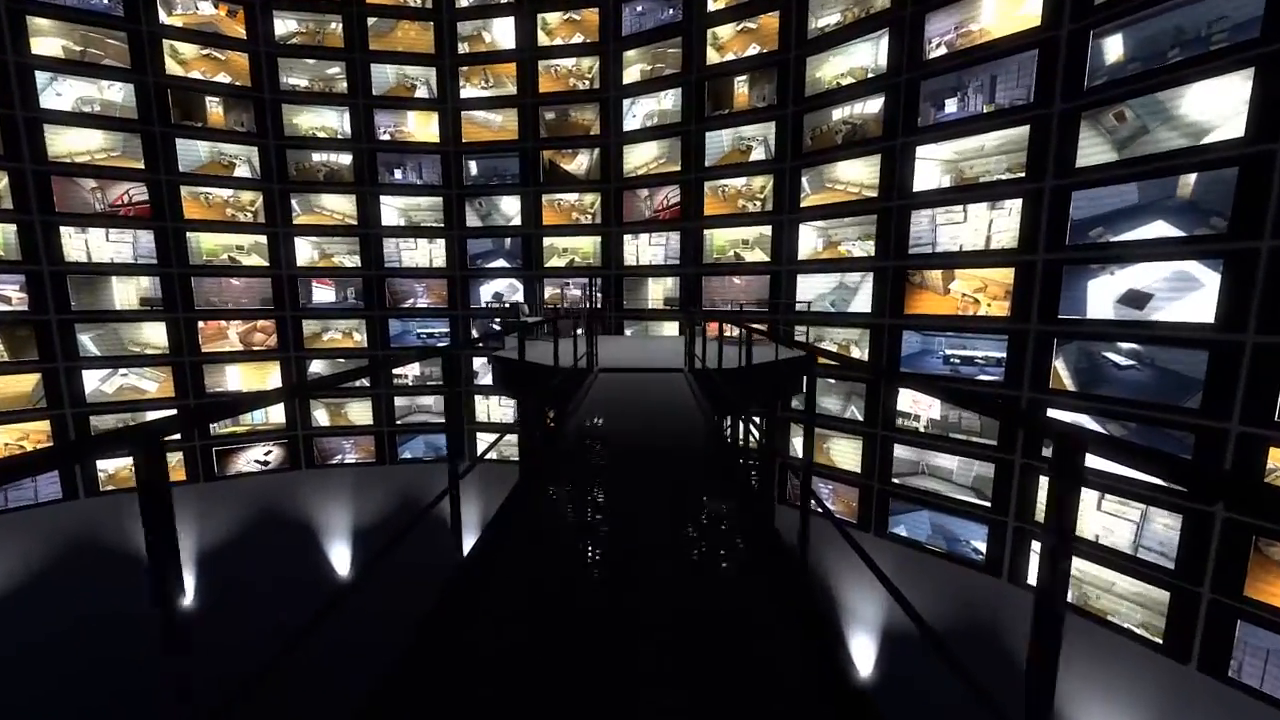
pyautogui.moveTo(640, 360)
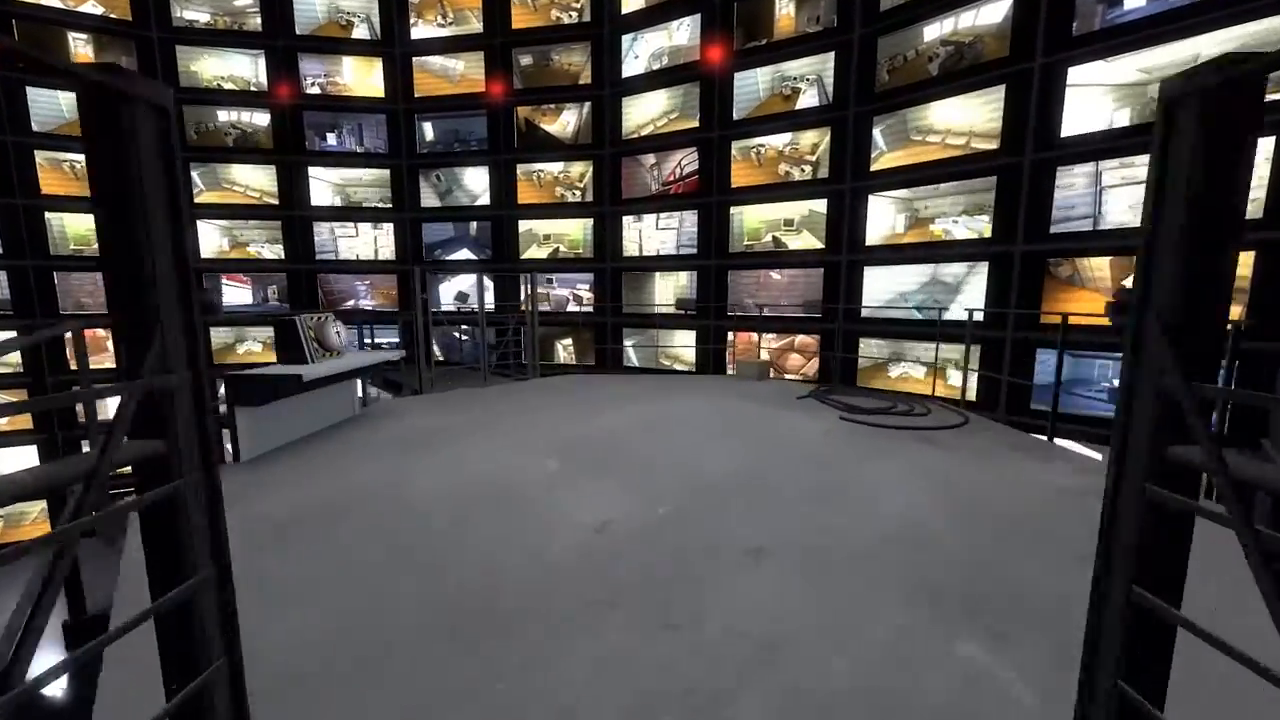
pyautogui.moveTo(640, 360)
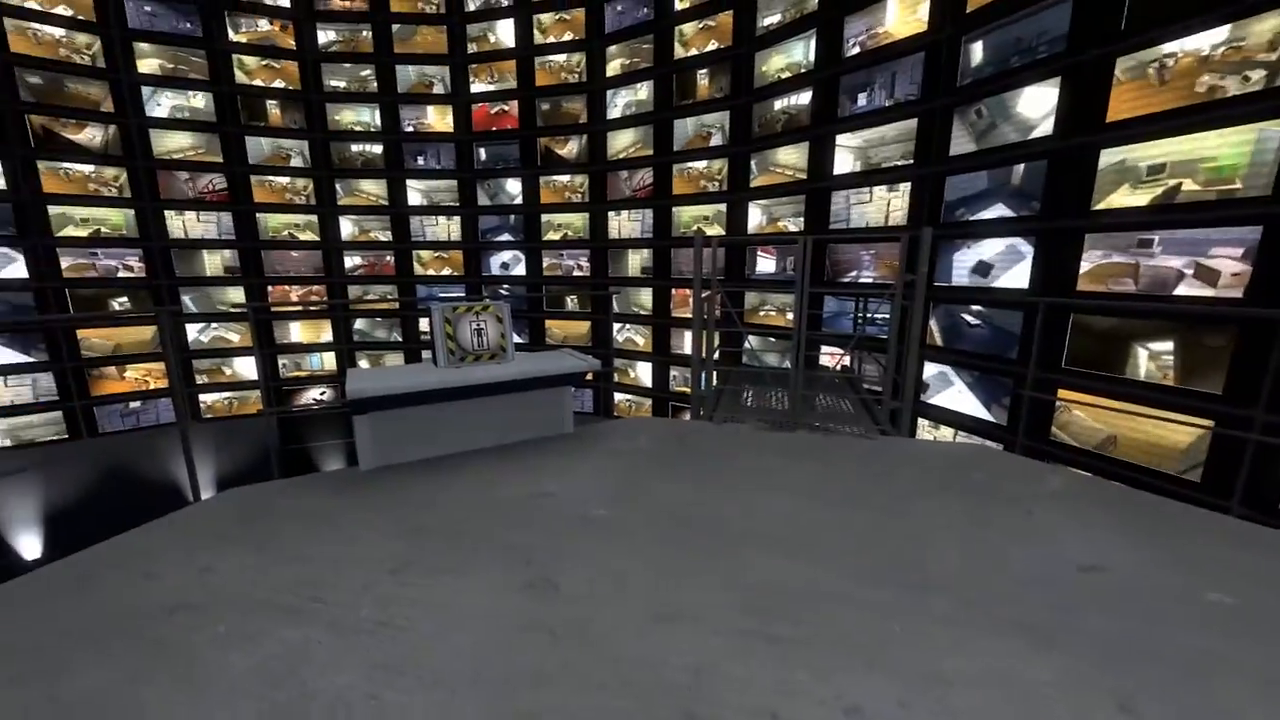
pyautogui.moveTo(640, 360)
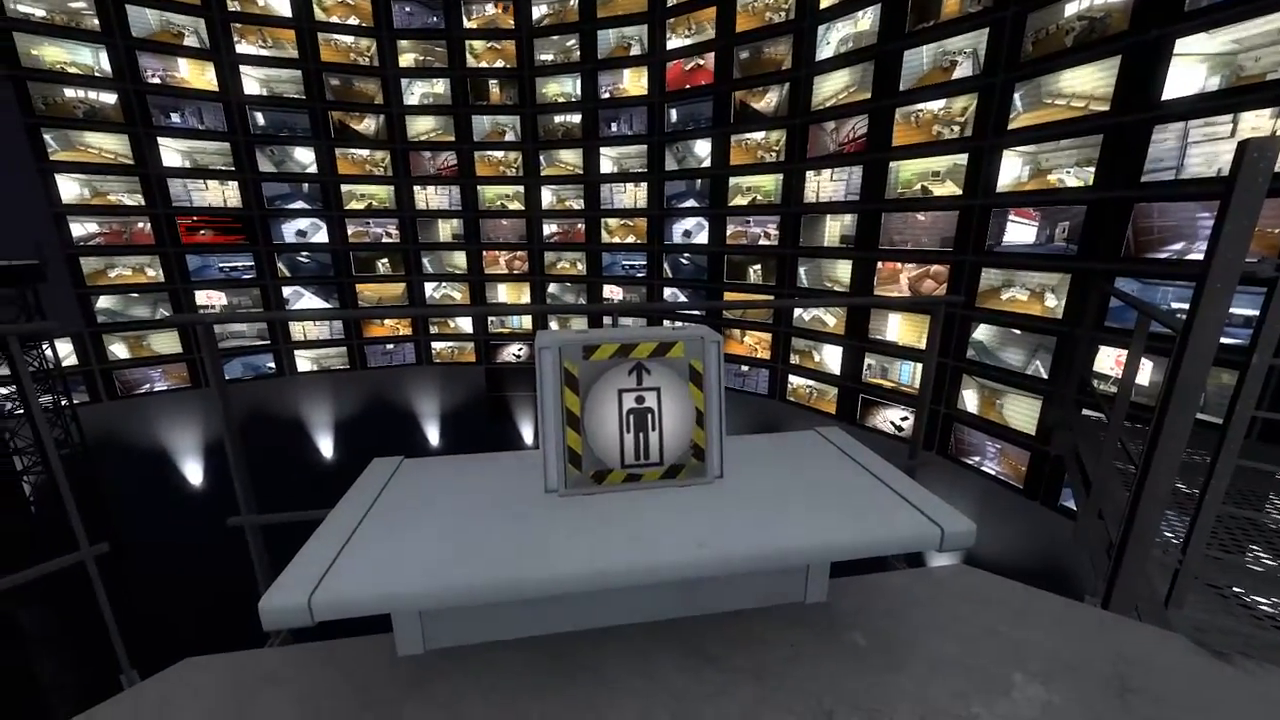
pyautogui.moveTo(640, 360)
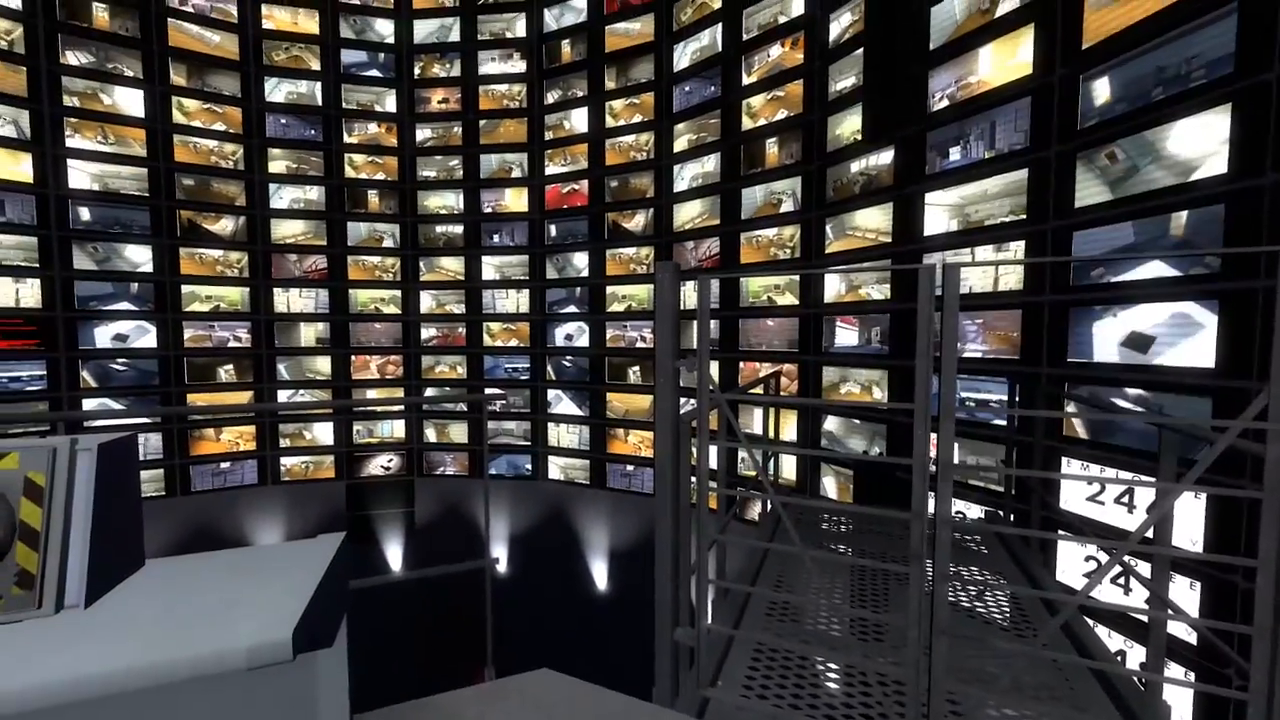
pyautogui.moveTo(640, 360)
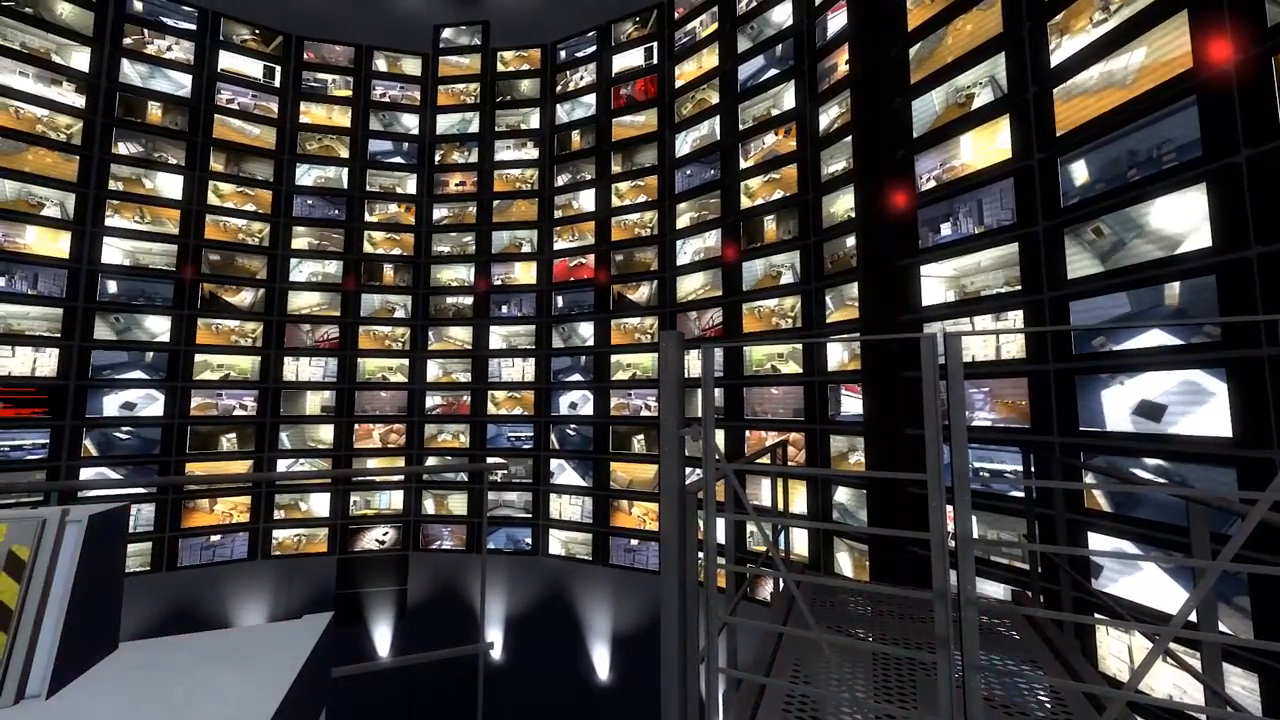
pyautogui.moveTo(640, 360)
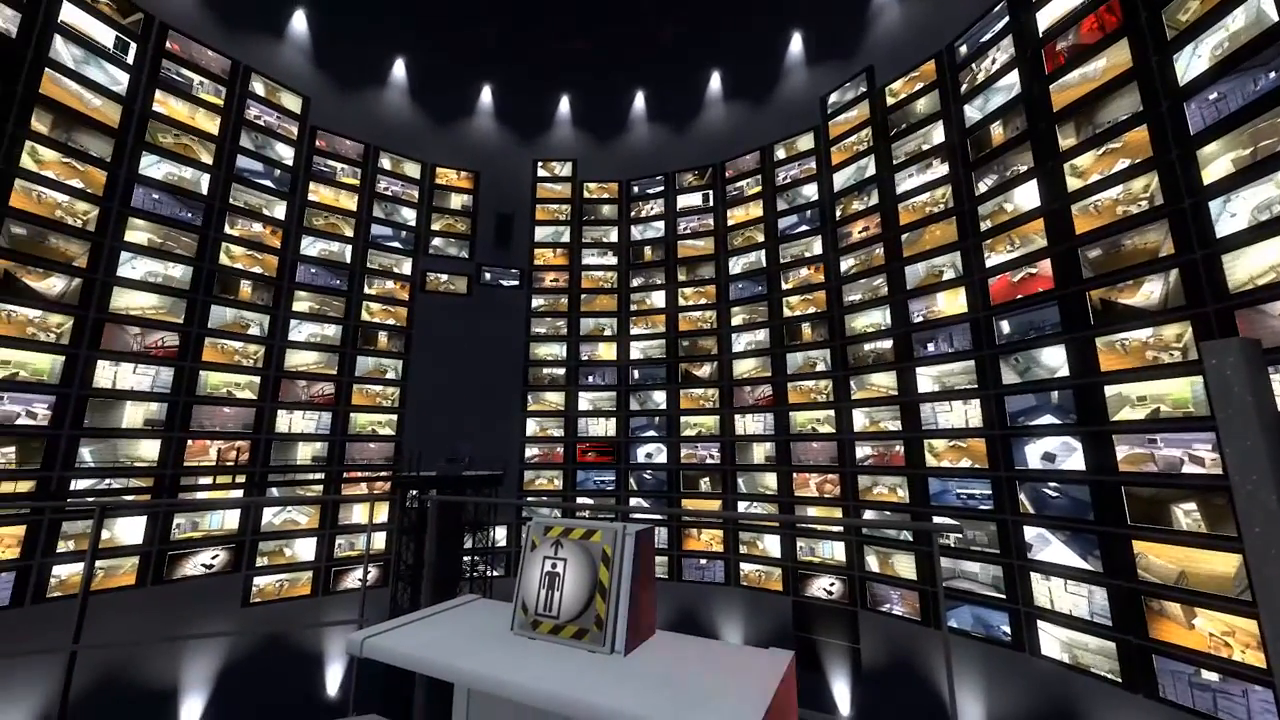